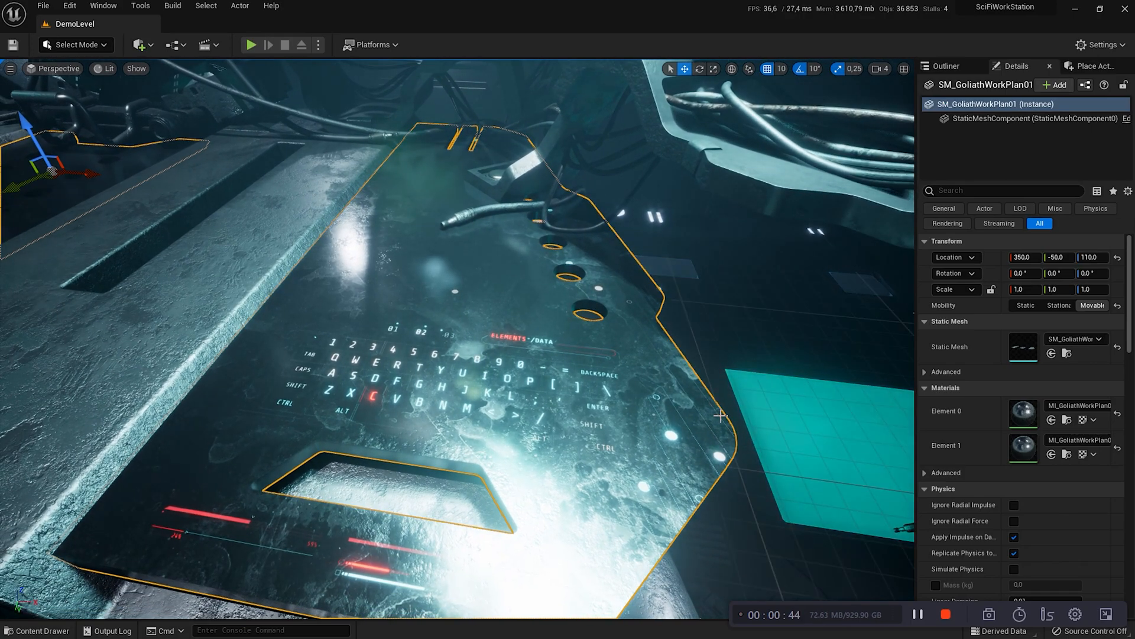
{"action": "mouse_move", "coordinate": [1022, 445]}
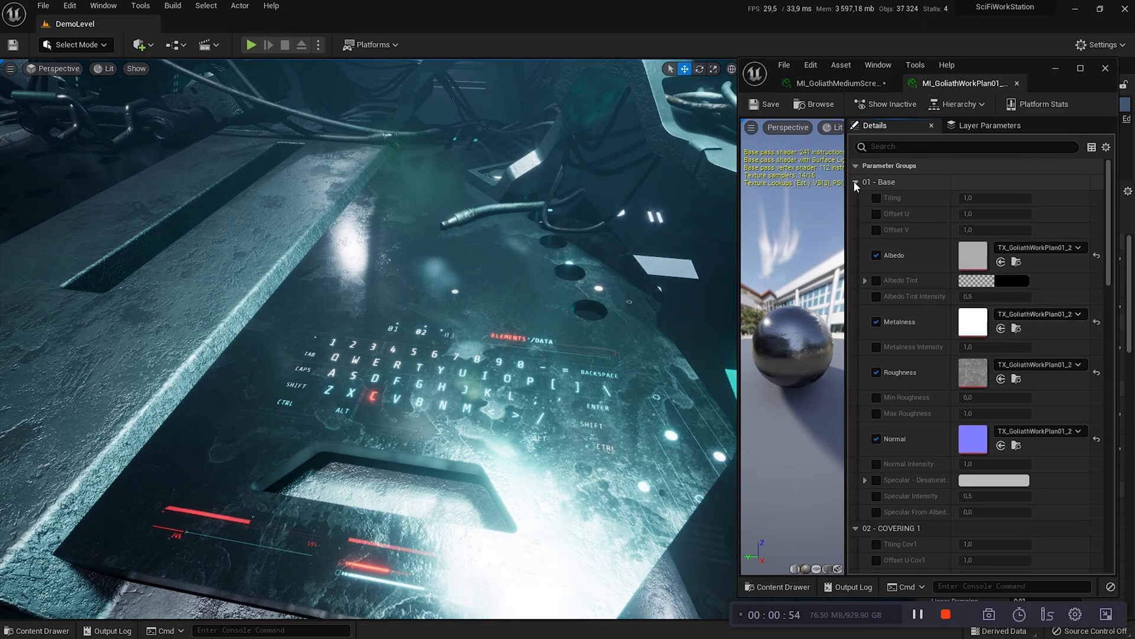
Collapse 01 - Base and try Opacity Cov1 values 0.724, 0.651 and 0.867
{"action": "left_click", "coordinate": [855, 182]}
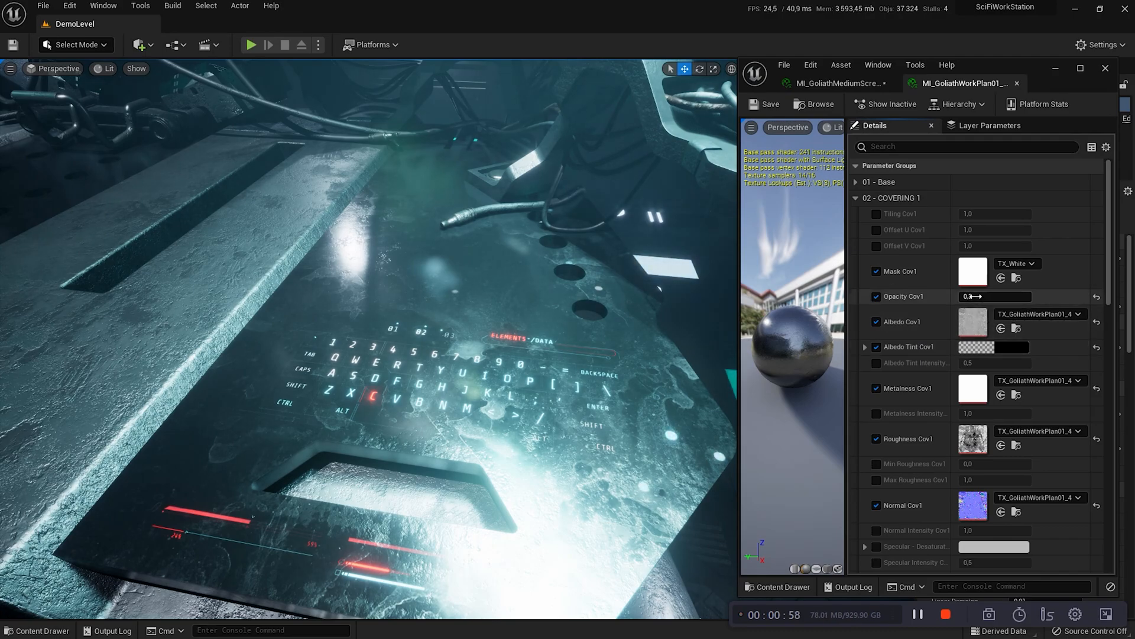
{"action": "type", "text": "0.724"}
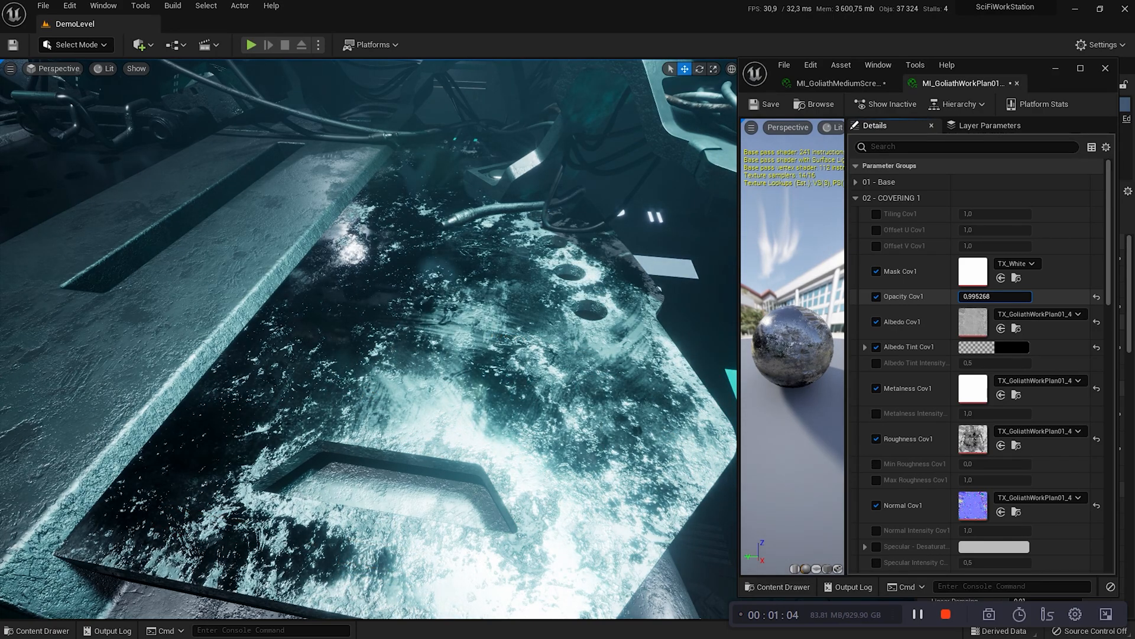
{"action": "type", "text": "0.651268"}
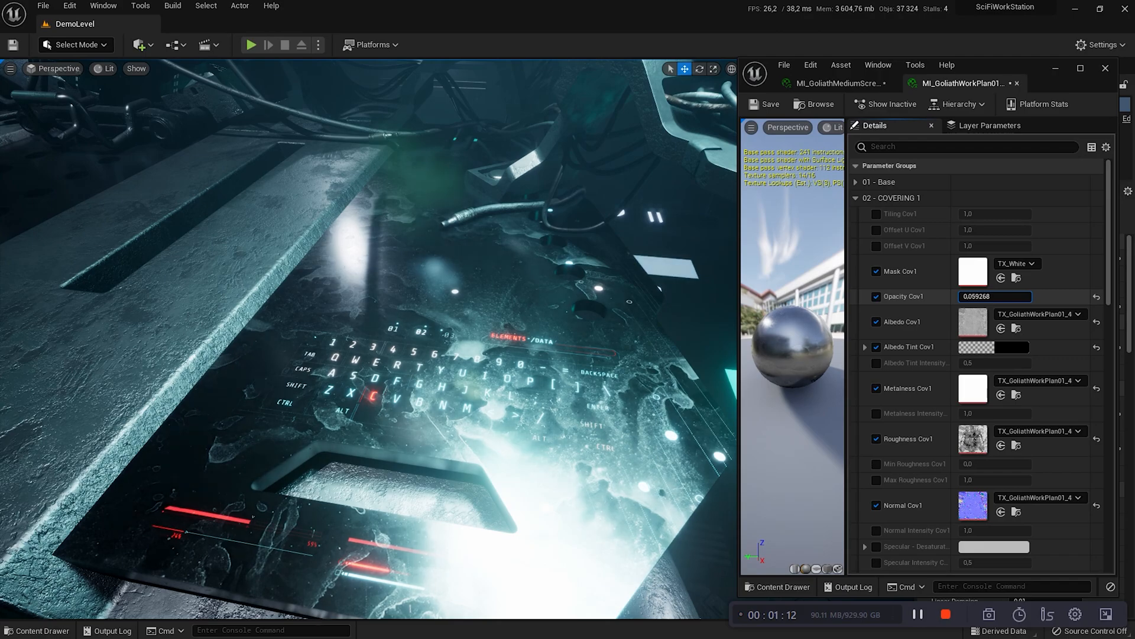
{"action": "type", "text": "0.867268"}
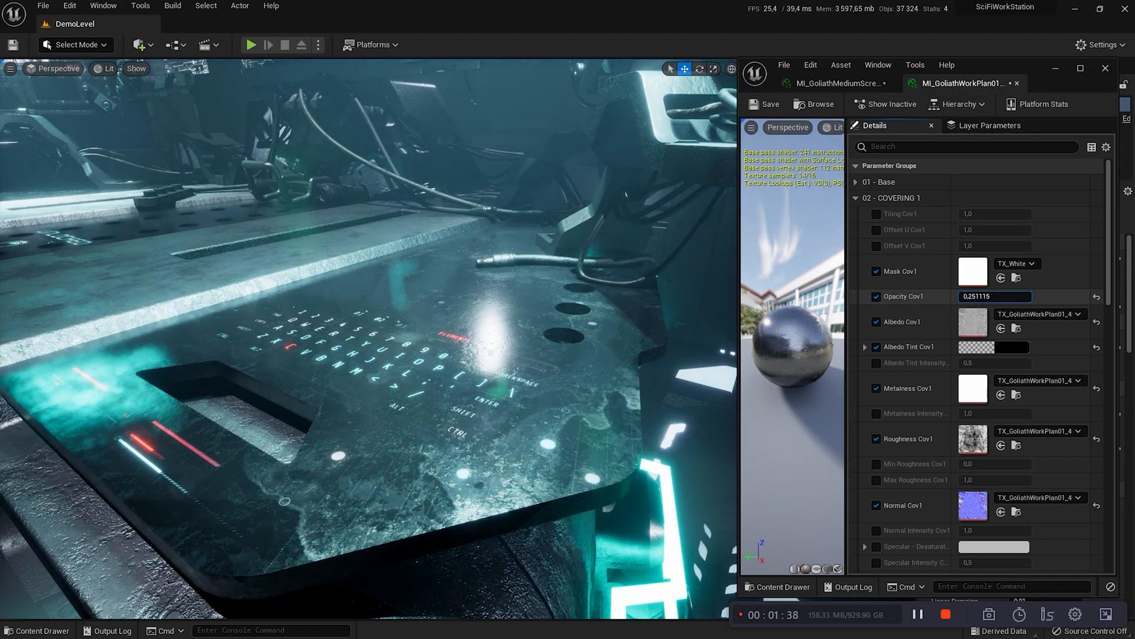
Drop Opacity Cov1 to about 0.083, then switch its override off
{"action": "type", "text": "0.083115"}
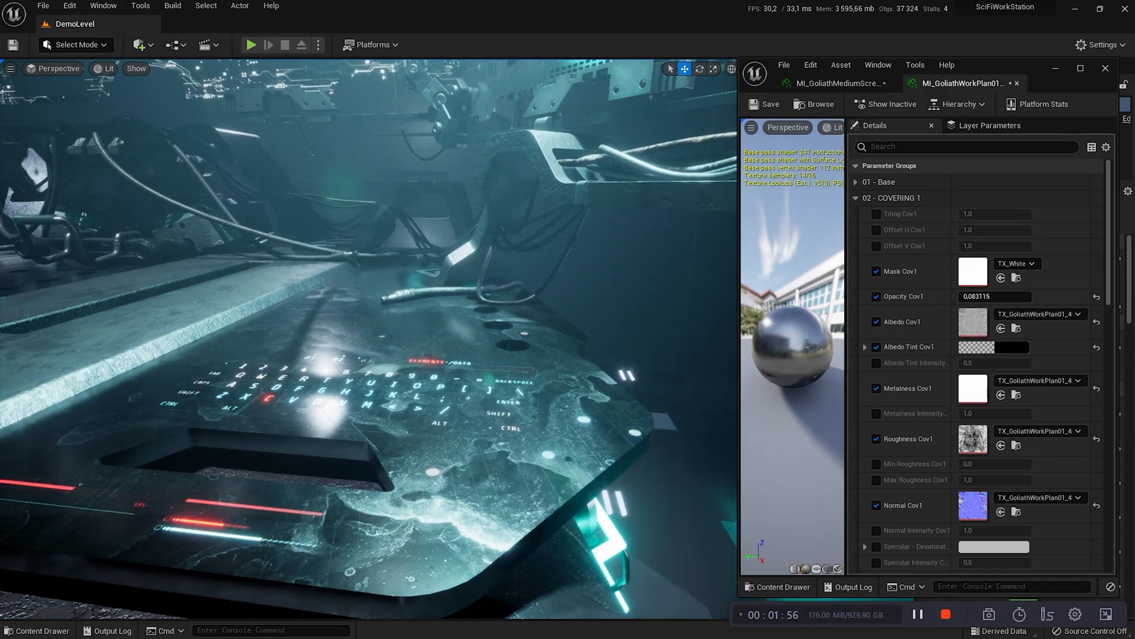
{"action": "mouse_move", "coordinate": [1036, 314]}
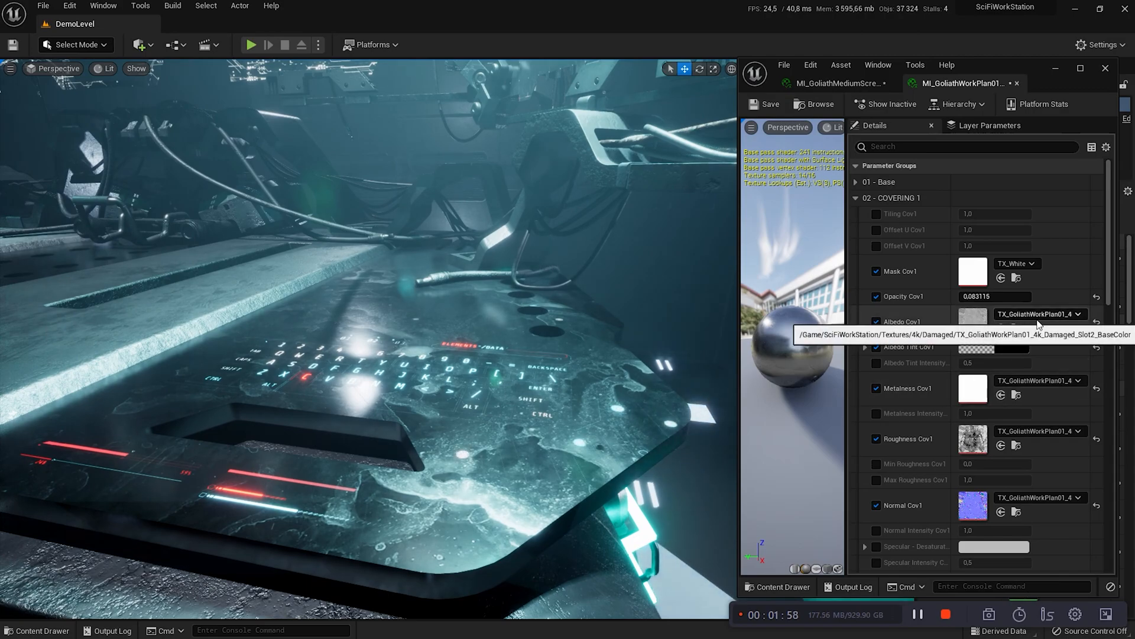
{"action": "mouse_move", "coordinate": [867, 187]}
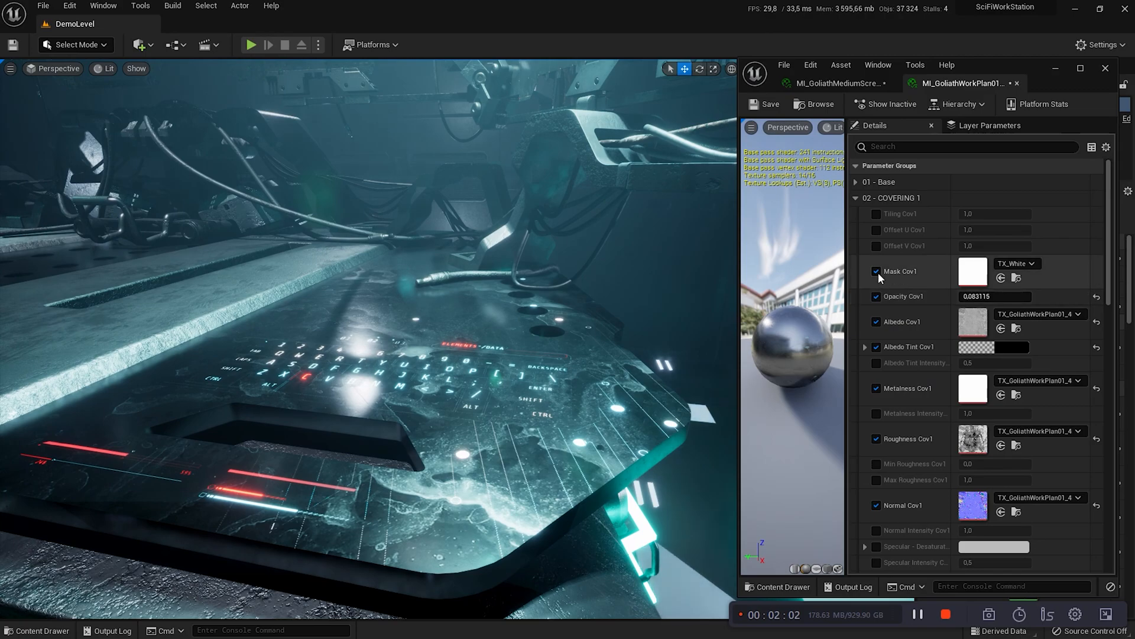
{"action": "left_click", "coordinate": [876, 295]}
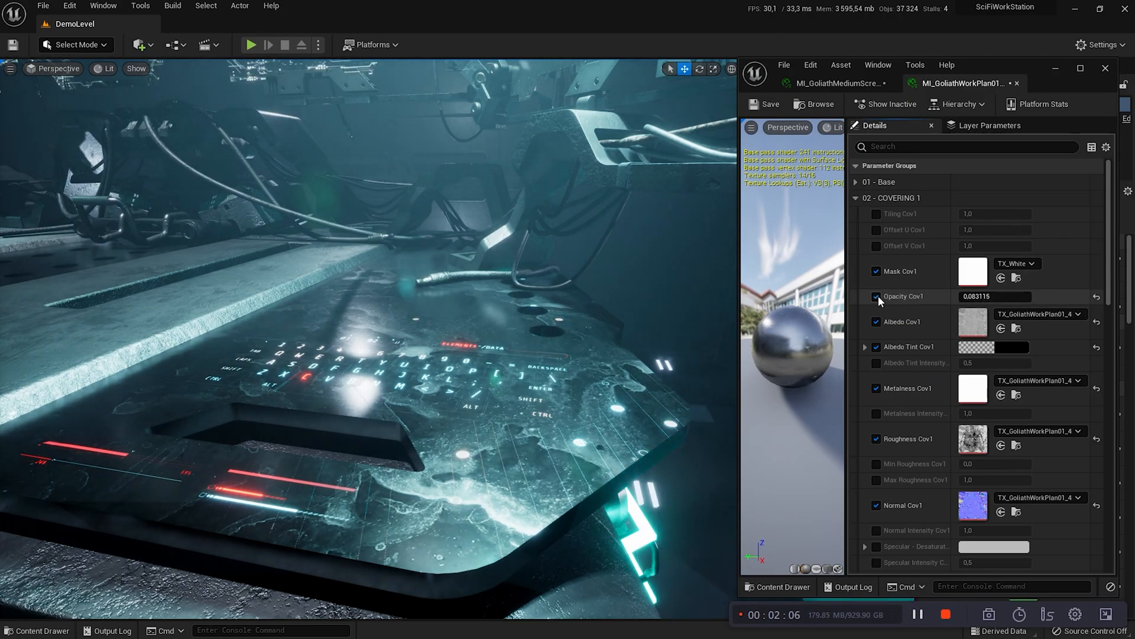
{"action": "triple_click", "coordinate": [995, 296]}
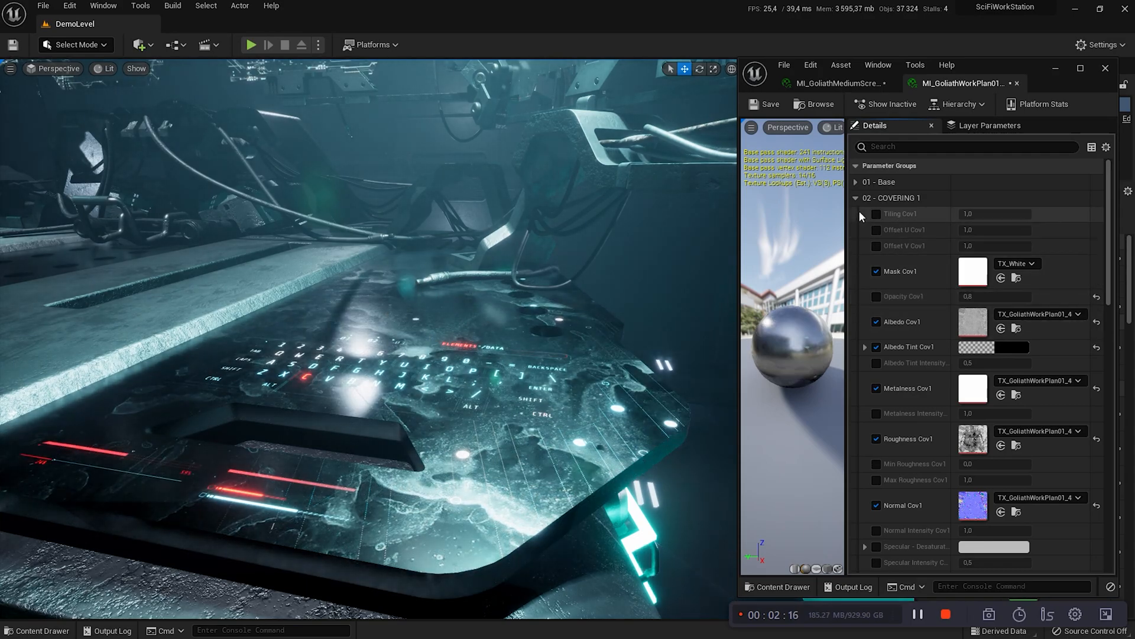
Enable base Max Roughness and try 0.248, 0.776, 0.904 before settling on 0.328
{"action": "left_click", "coordinate": [855, 182]}
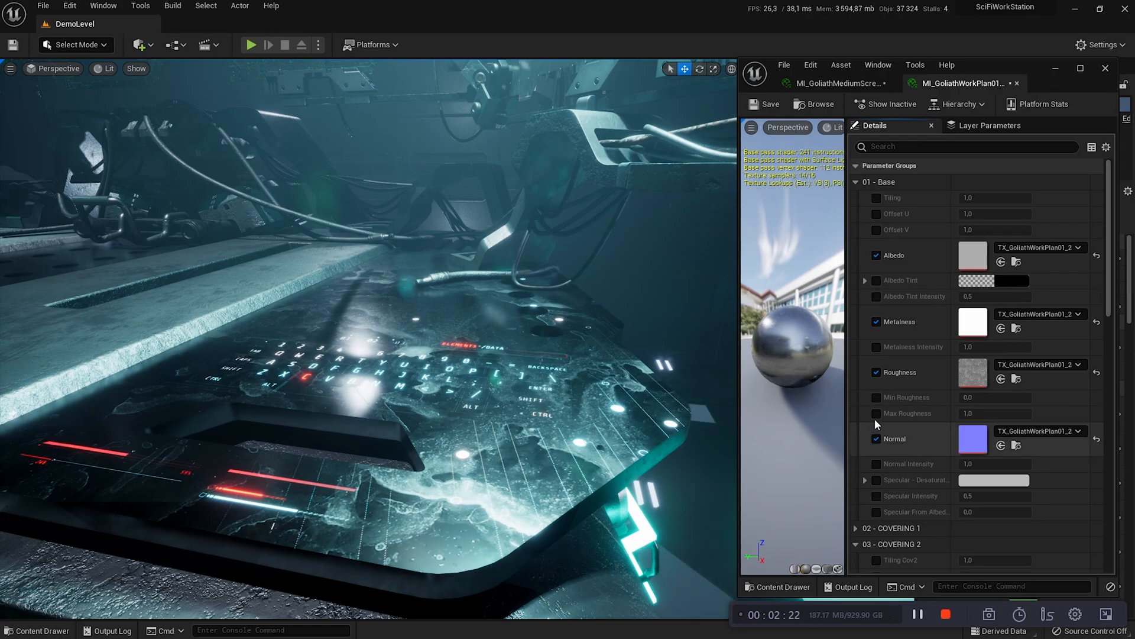
{"action": "left_click", "coordinate": [875, 414]}
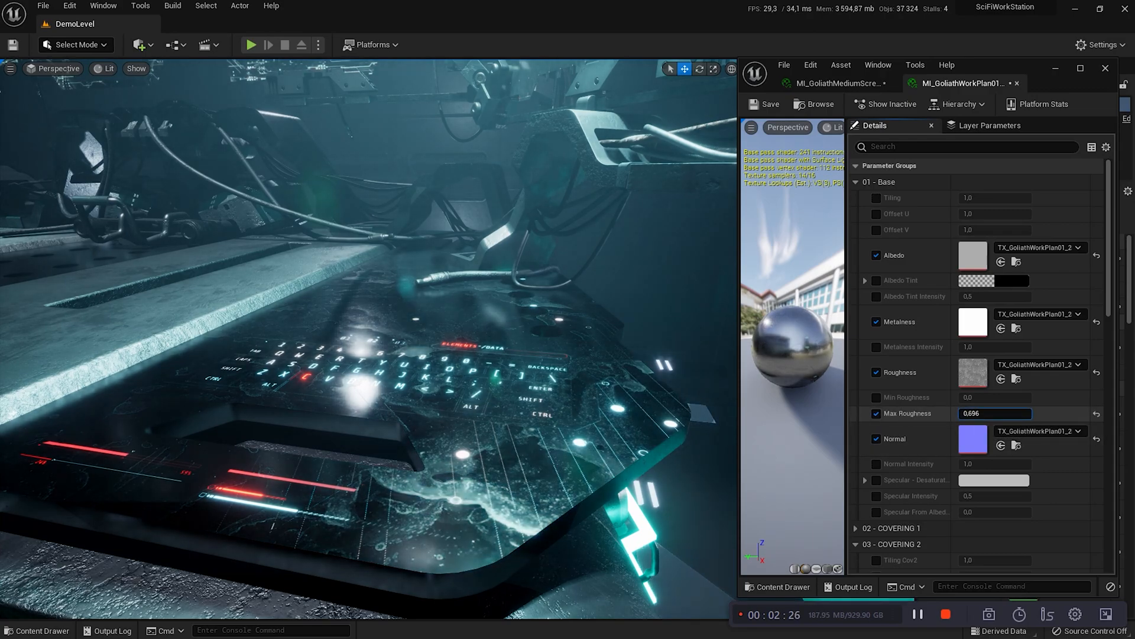
{"action": "type", "text": "0.248"}
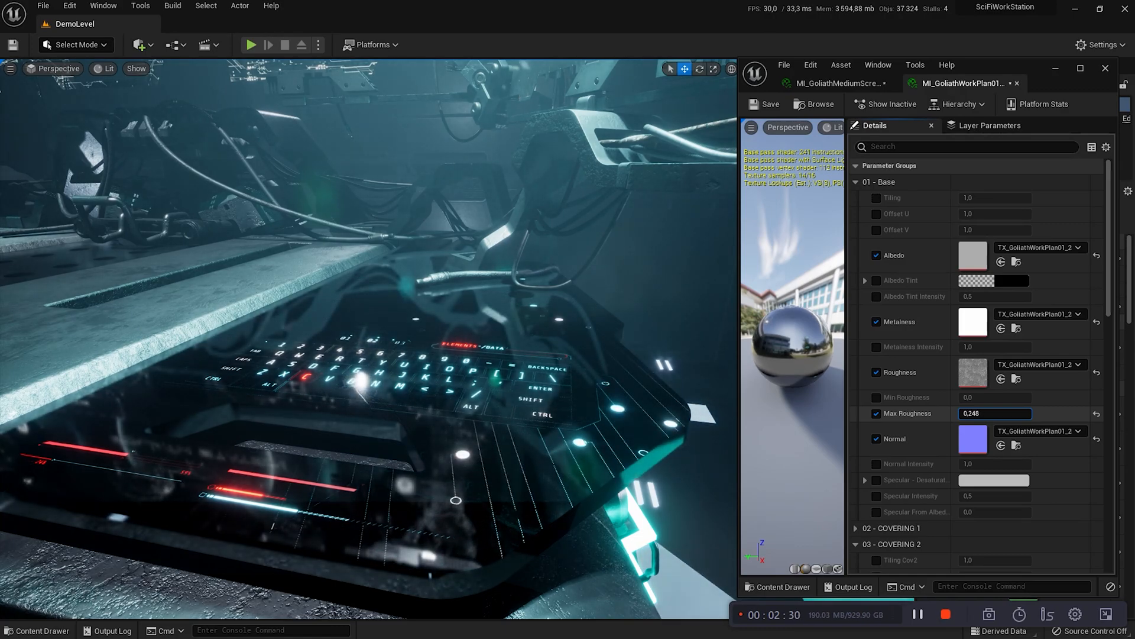
{"action": "type", "text": "0.776"}
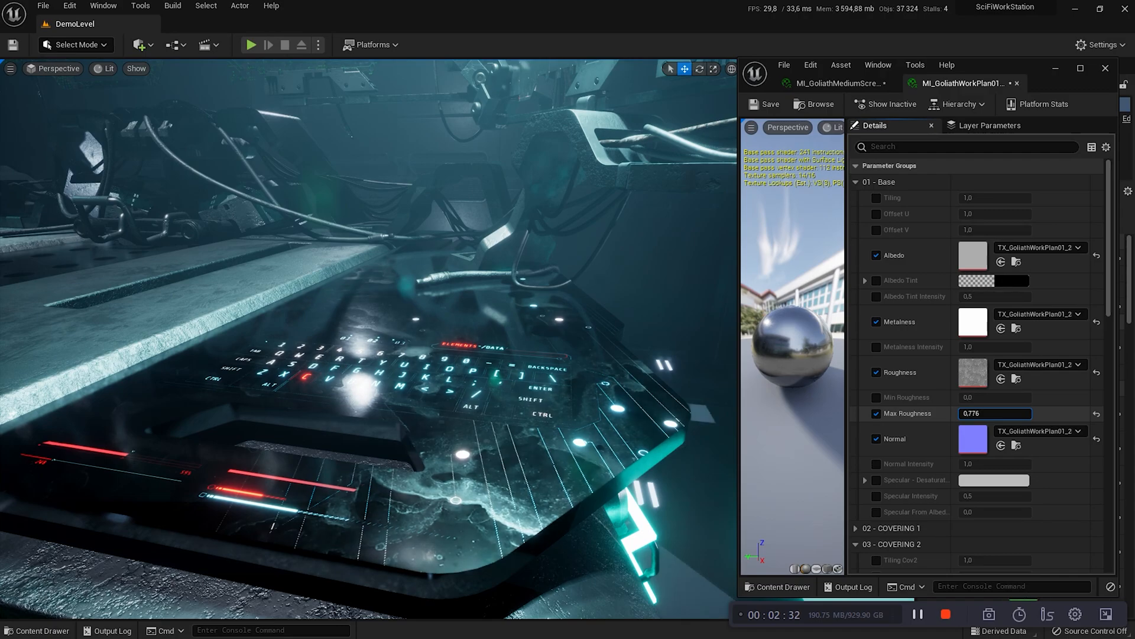
{"action": "type", "text": "0,904"}
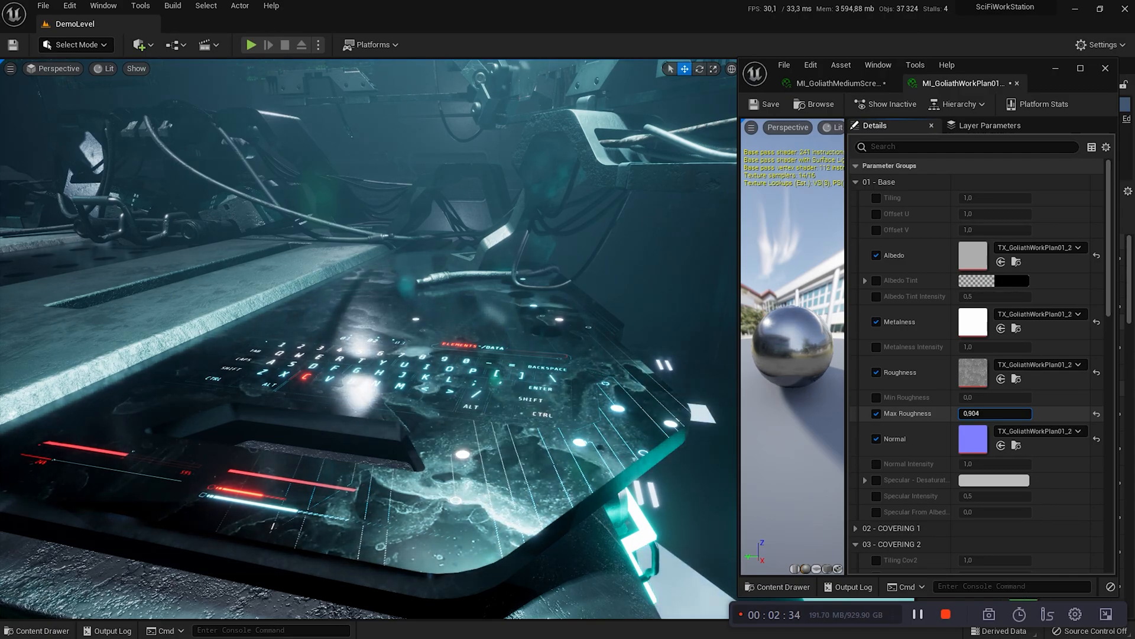
{"action": "type", "text": "0.328"}
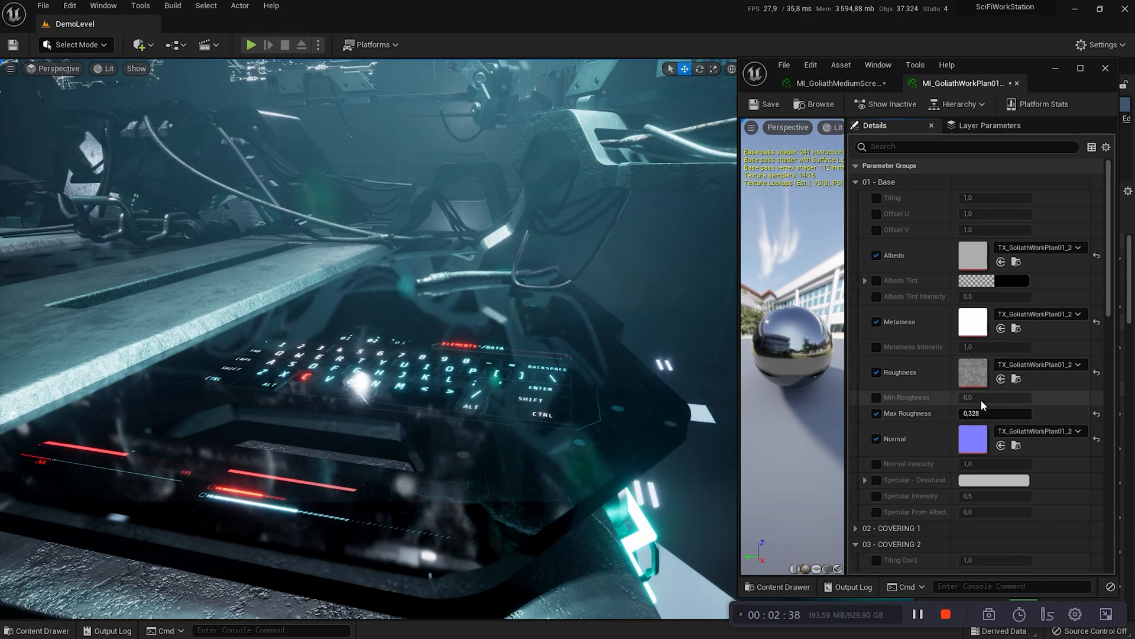
{"action": "triple_click", "coordinate": [995, 413]}
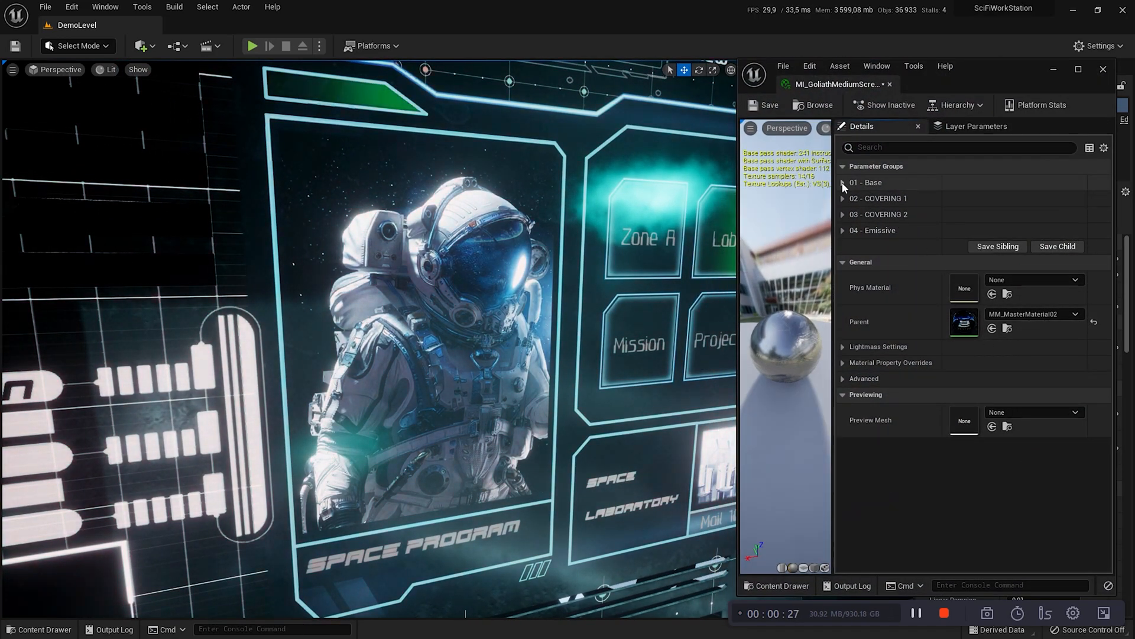
Expand 02 - COVERING 1 and push Opacity Cov1 to 0.74, then 1.004
{"action": "left_click", "coordinate": [866, 182]}
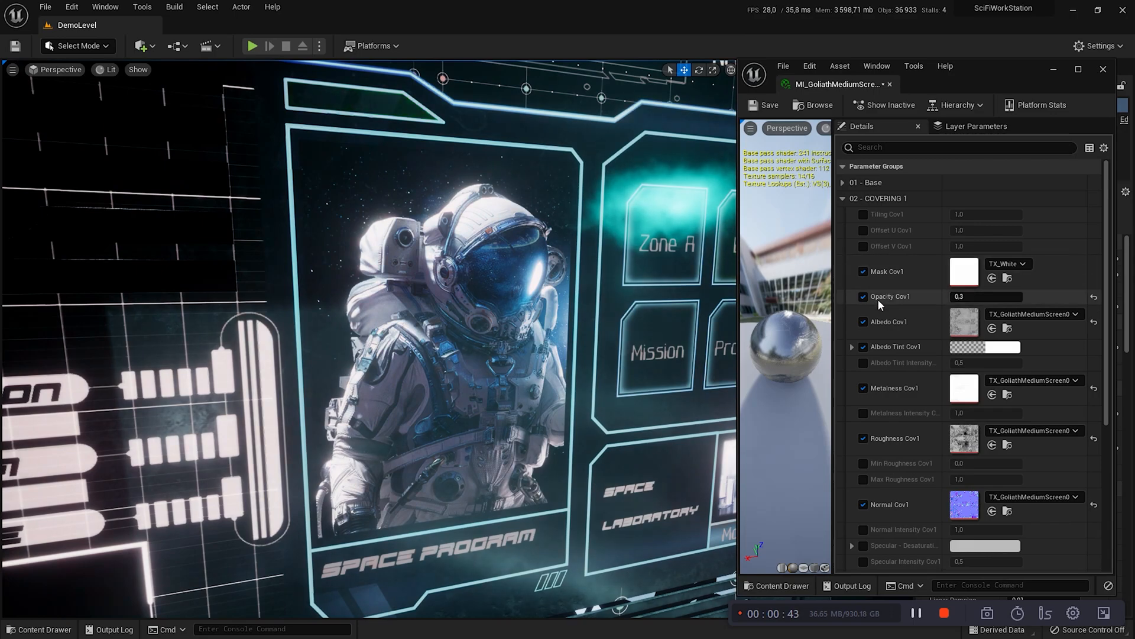
{"action": "mouse_move", "coordinate": [1032, 314]}
{"action": "type", "text": "0,572"}
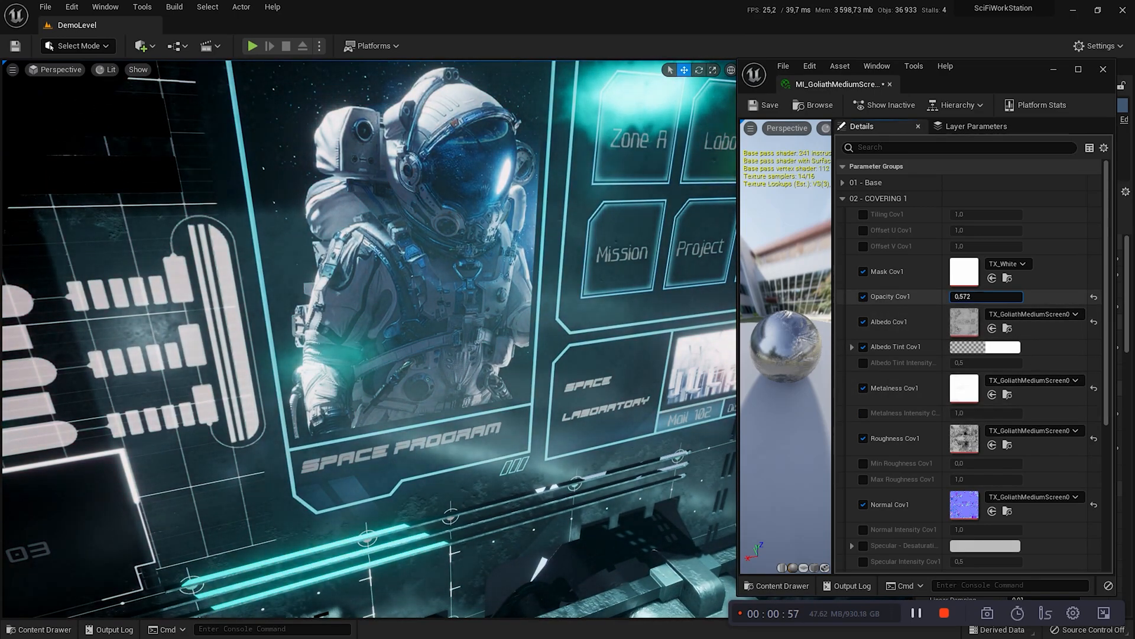
{"action": "type", "text": "0.74"}
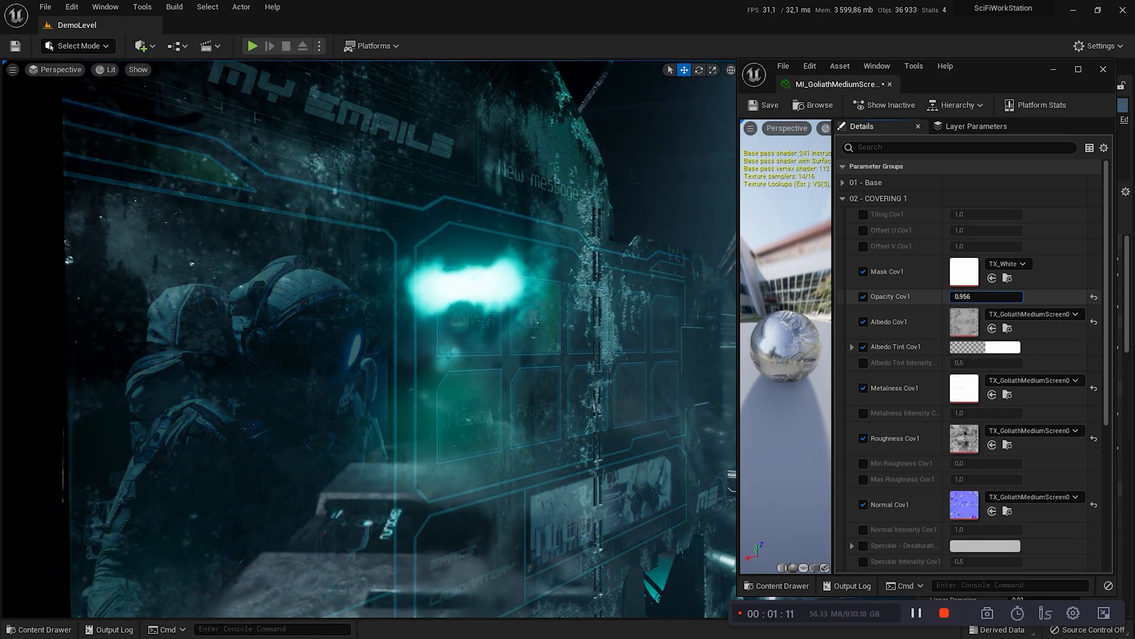
{"action": "type", "text": "1.004"}
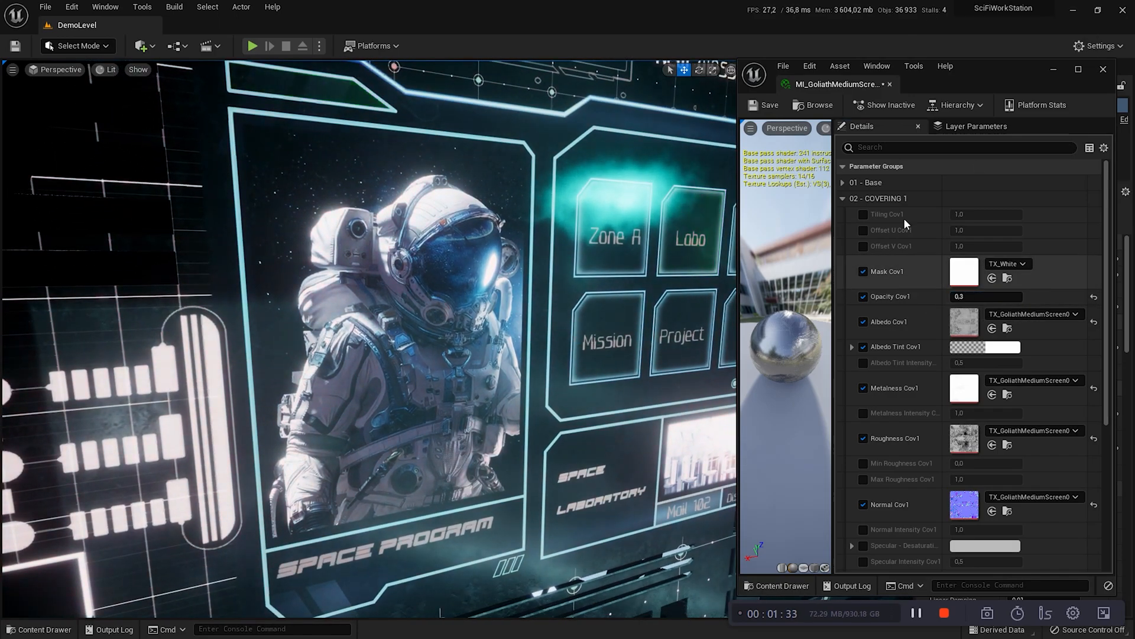
Expand 03 - COVERING 2 and browse to Content/SciFiWorkStation/Textures/4k/Covering
{"action": "left_click", "coordinate": [843, 214]}
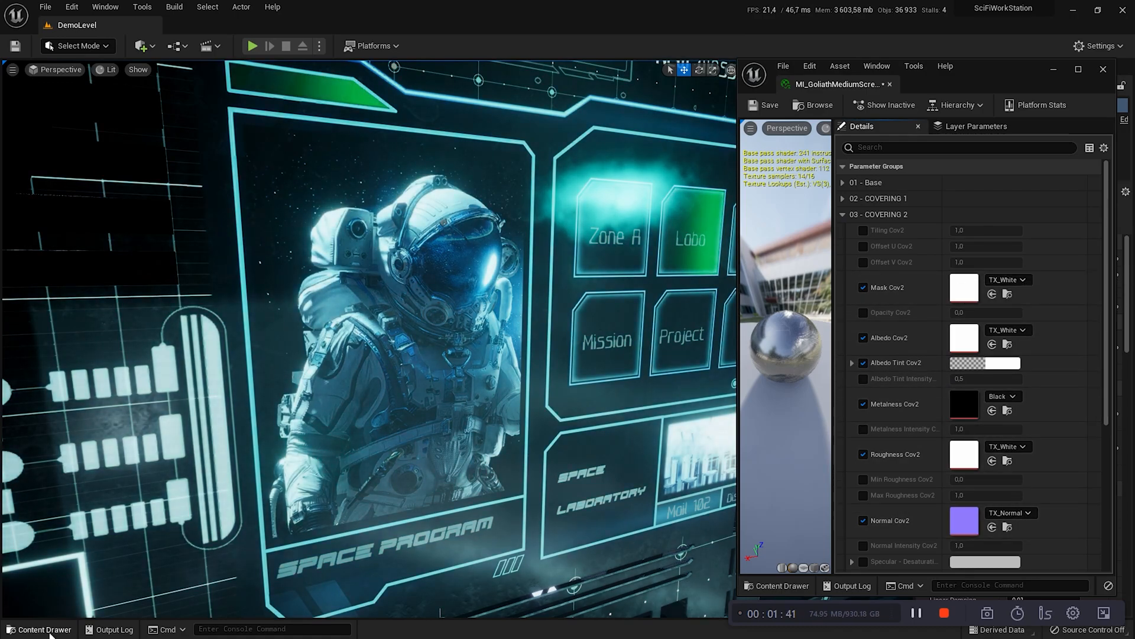
{"action": "left_click", "coordinate": [39, 628]}
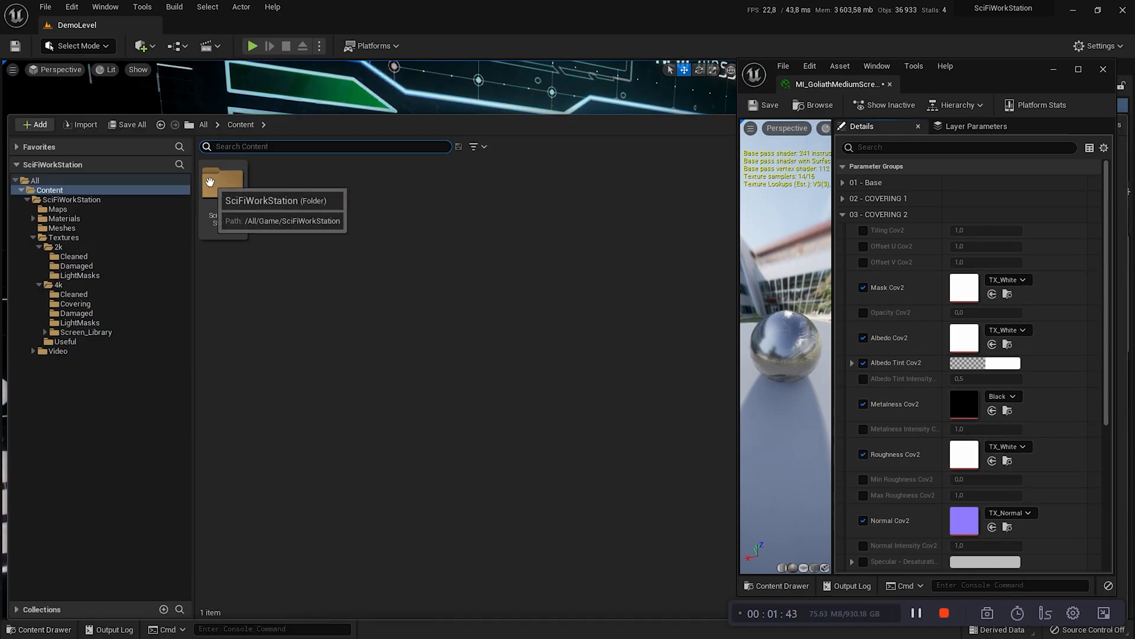
{"action": "double_click", "coordinate": [223, 182]}
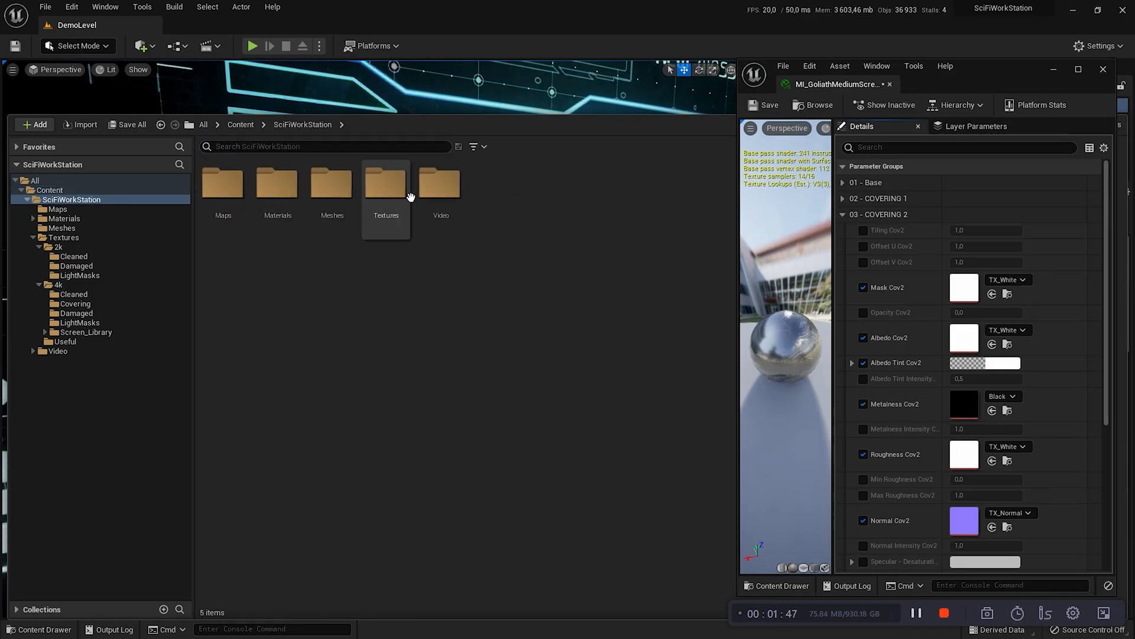
{"action": "double_click", "coordinate": [386, 182]}
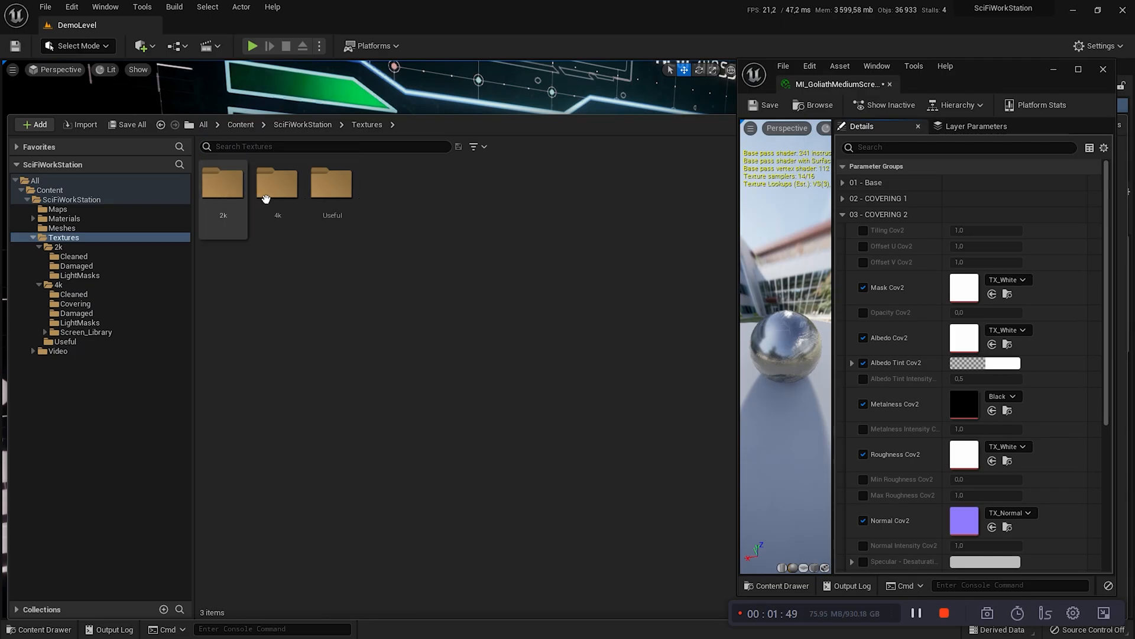
{"action": "double_click", "coordinate": [277, 183]}
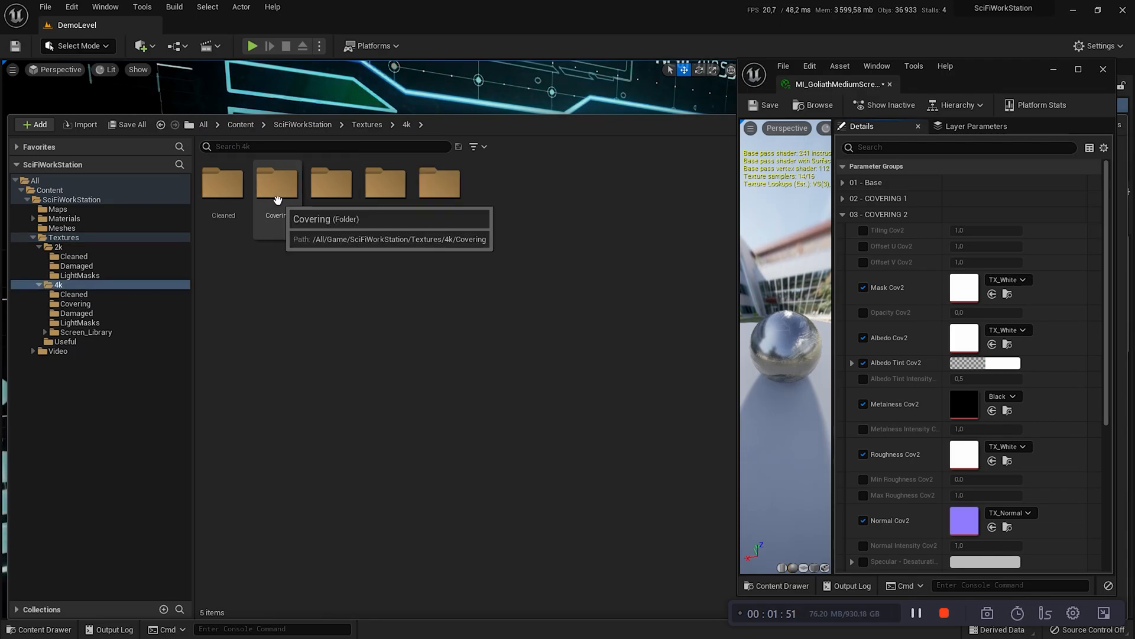
{"action": "double_click", "coordinate": [275, 181]}
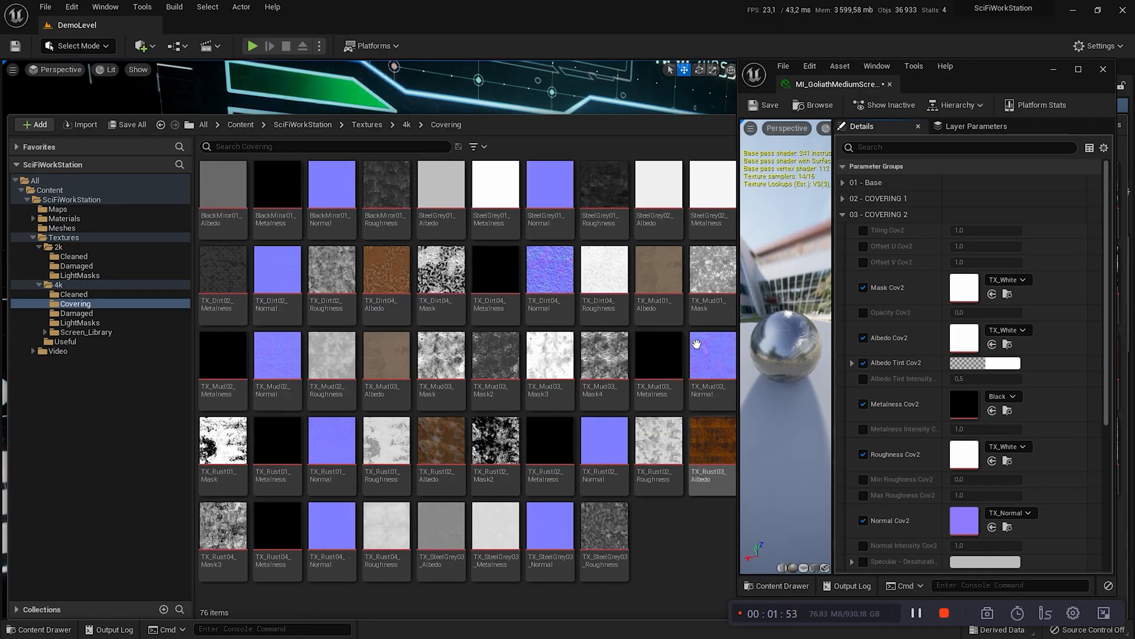
{"action": "mouse_move", "coordinate": [722, 592]}
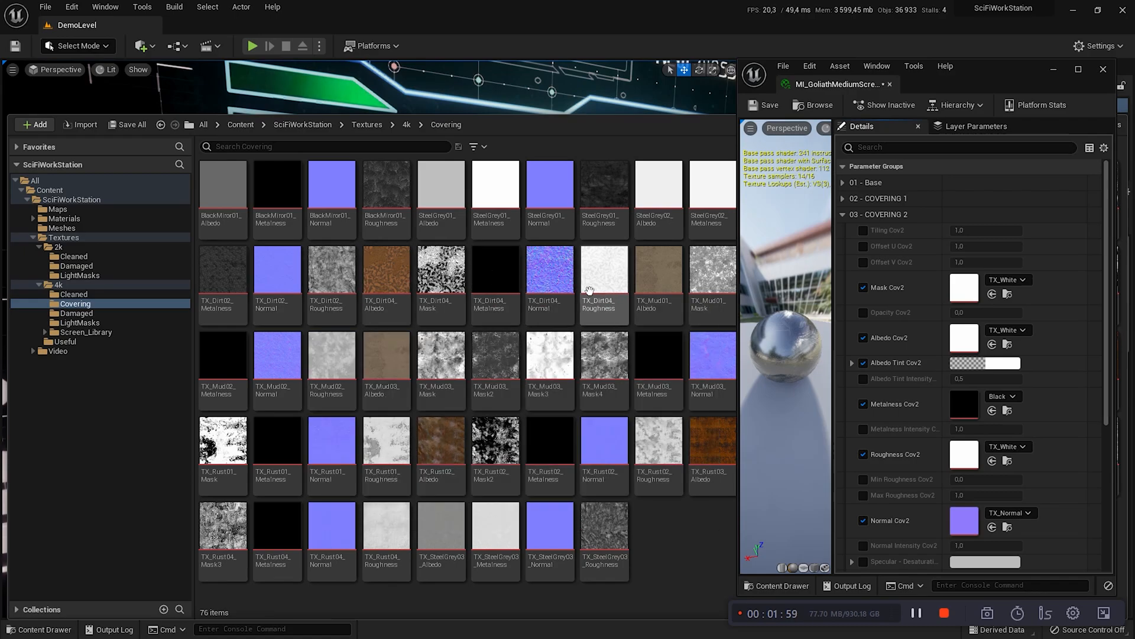
{"action": "mouse_move", "coordinate": [385, 353]}
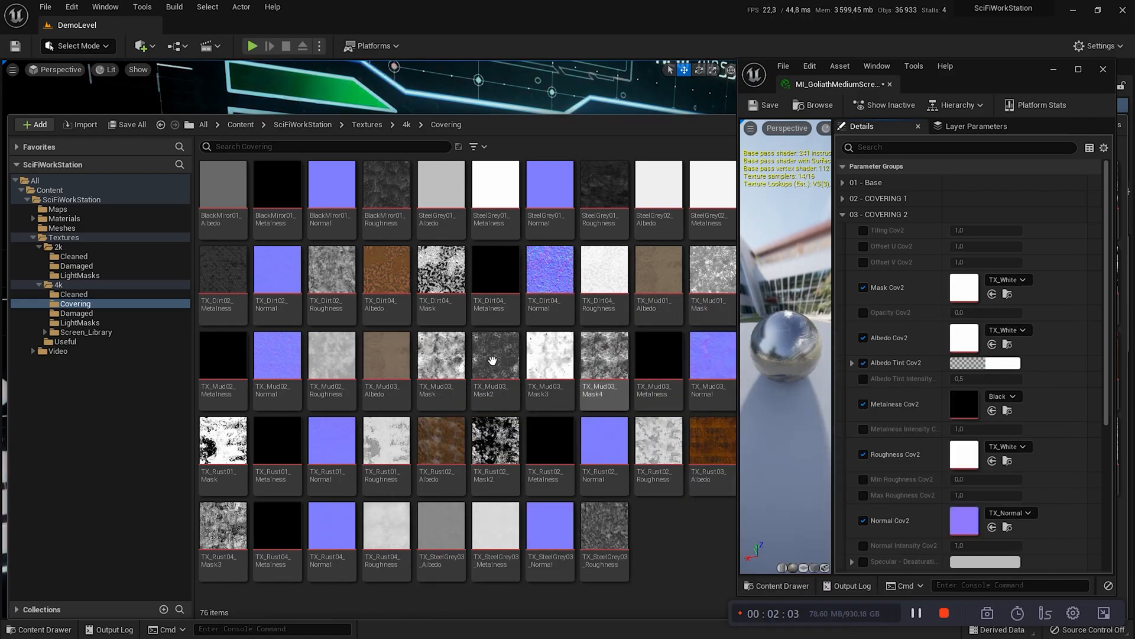
{"action": "mouse_move", "coordinate": [440, 355]}
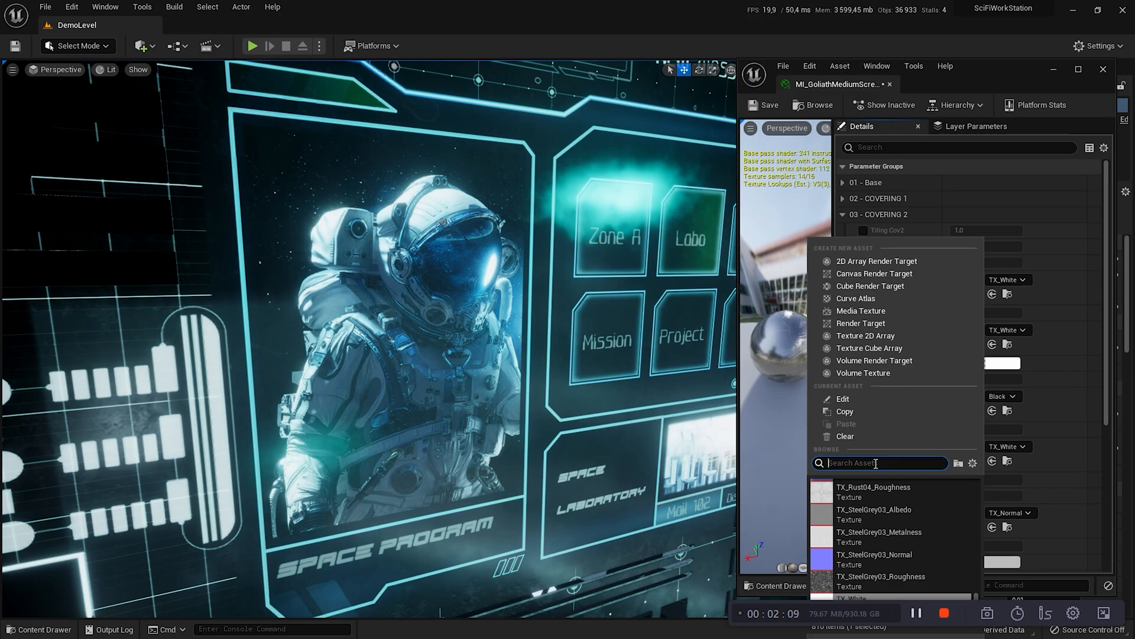
Assign TX_Mud03 textures to the Cov2 mask, roughness and normal slots by searching Mud03
{"action": "type", "text": "M"}
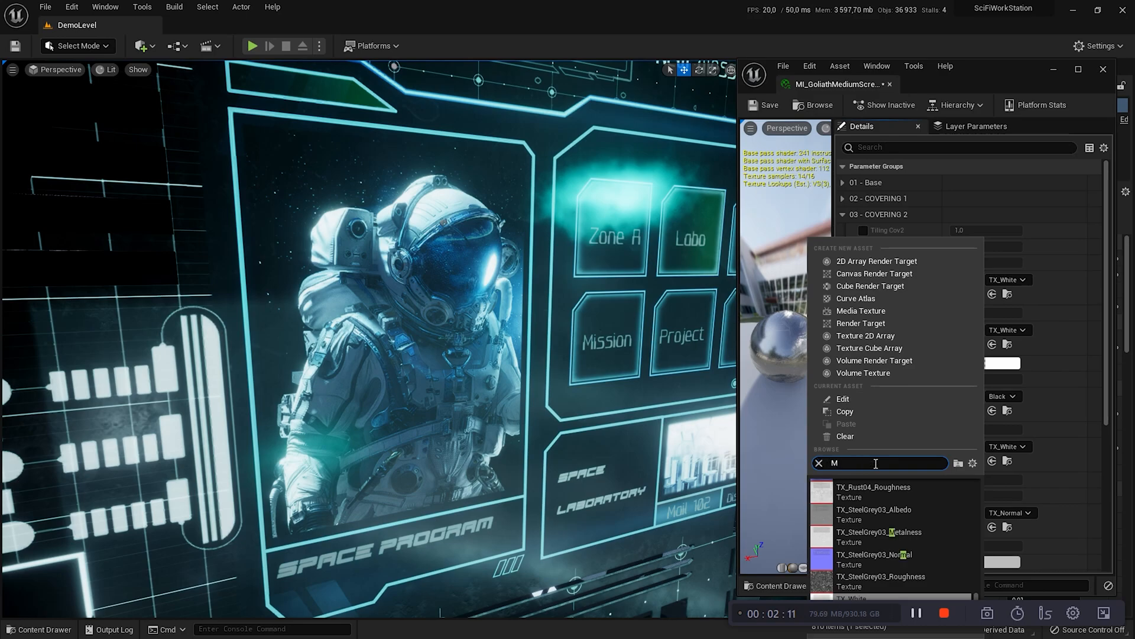
{"action": "type", "text": "Mud03"}
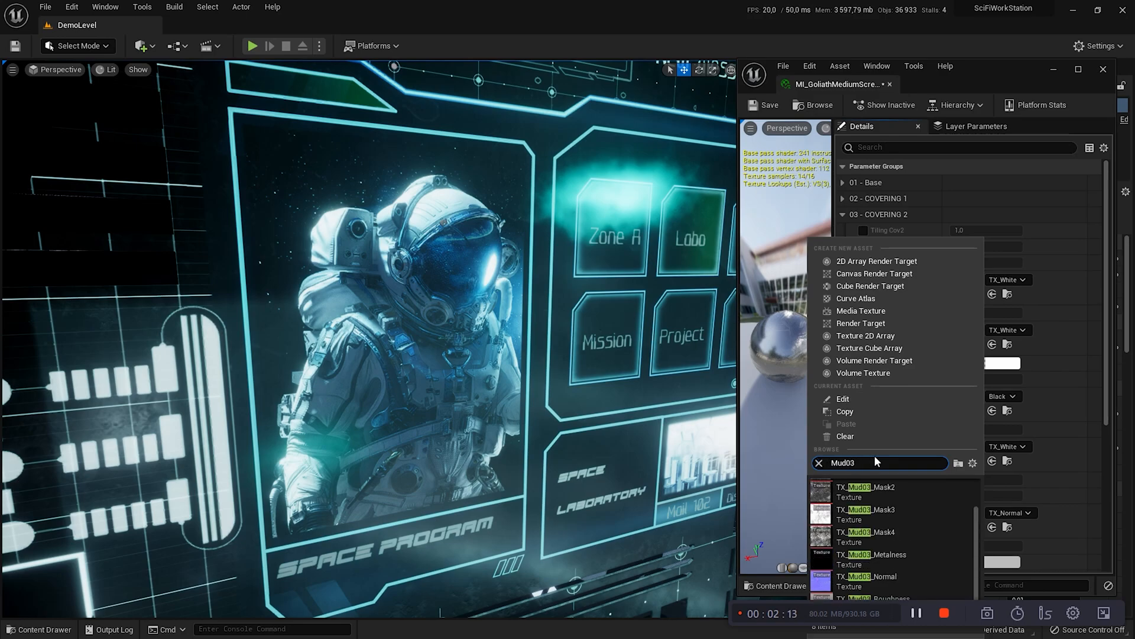
{"action": "triple_click", "coordinate": [842, 463]}
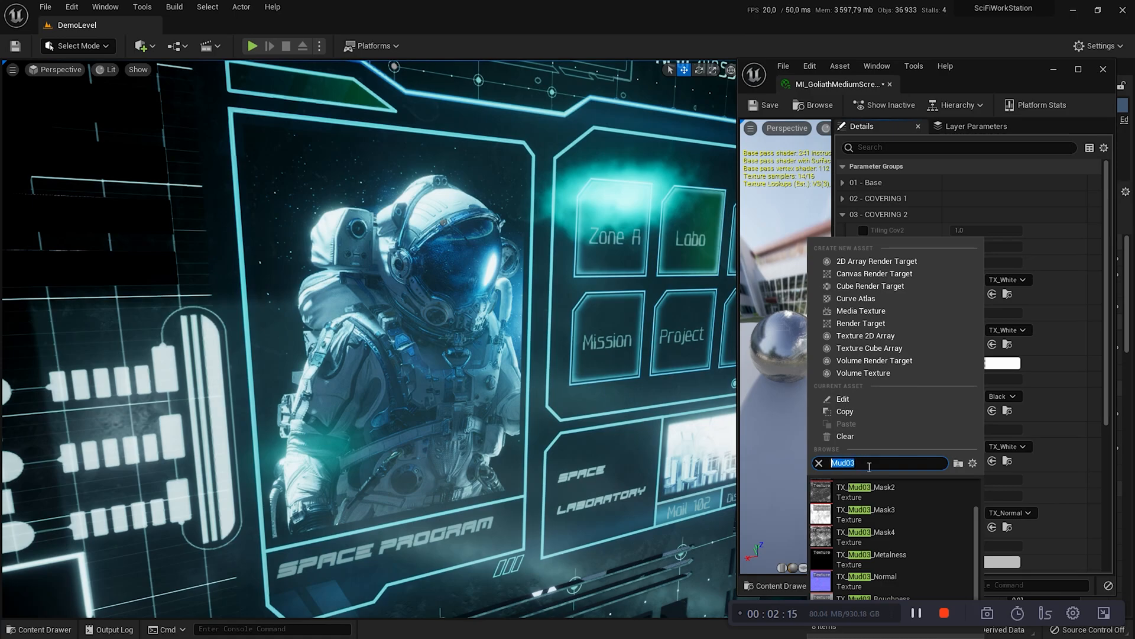
{"action": "mouse_move", "coordinate": [901, 496]}
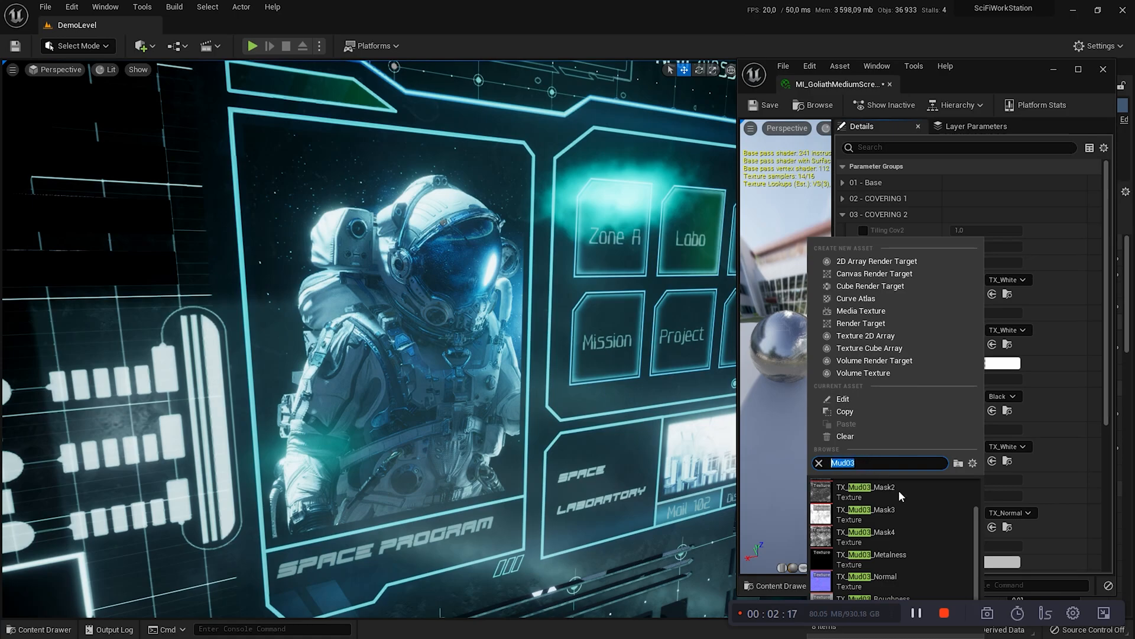
{"action": "scroll", "scroll_direction": "up", "scroll_amount": 3}
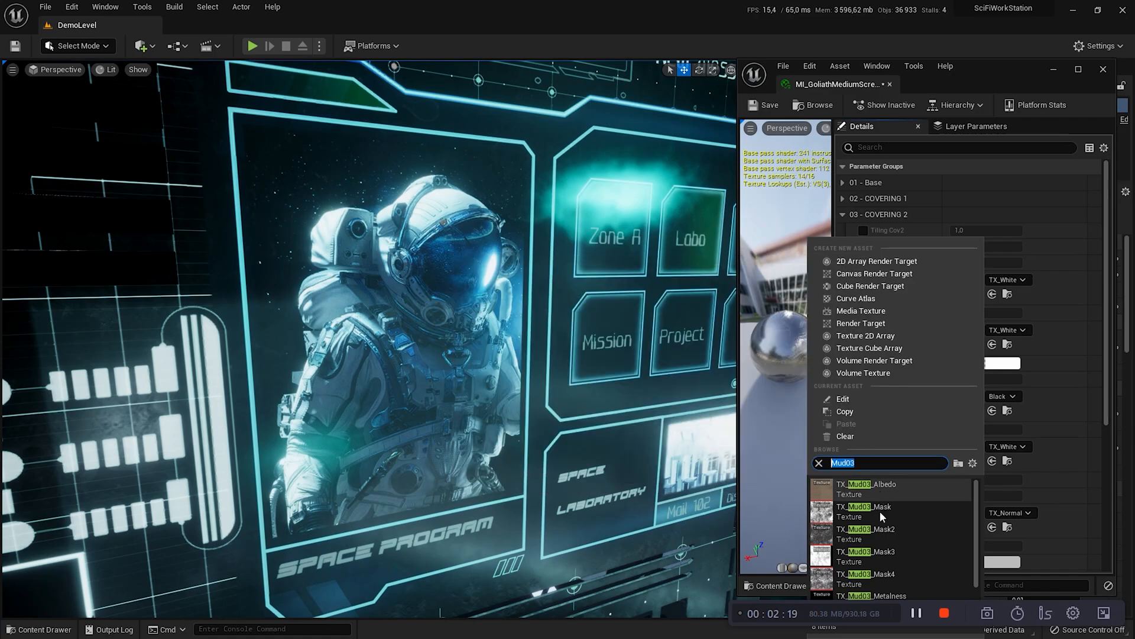
{"action": "left_click", "coordinate": [866, 505]}
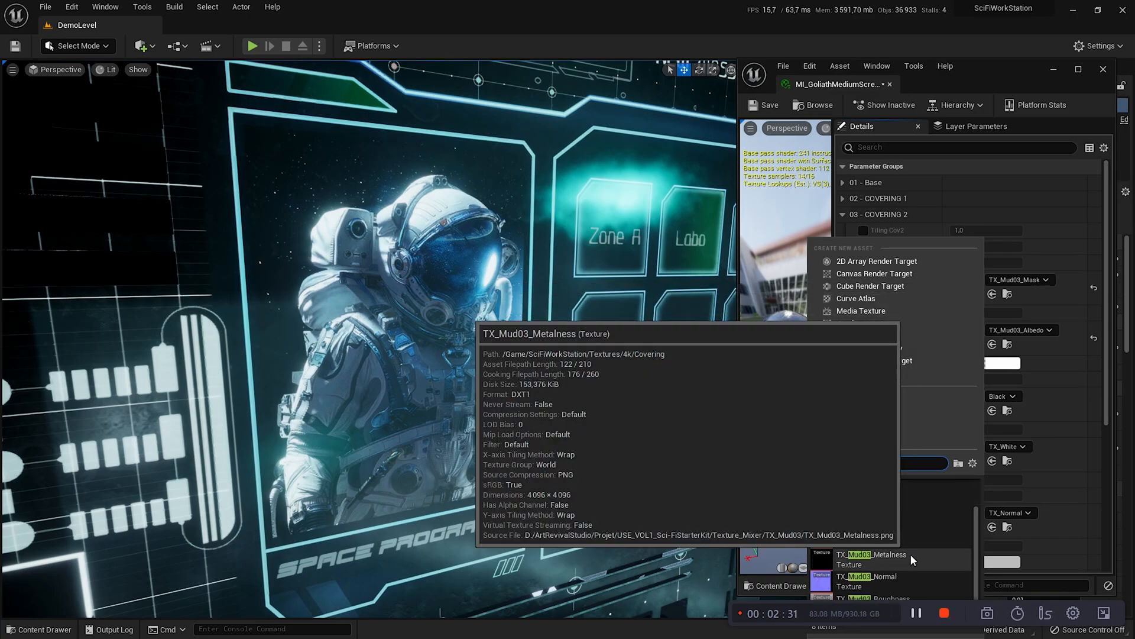
{"action": "left_click", "coordinate": [1027, 446]}
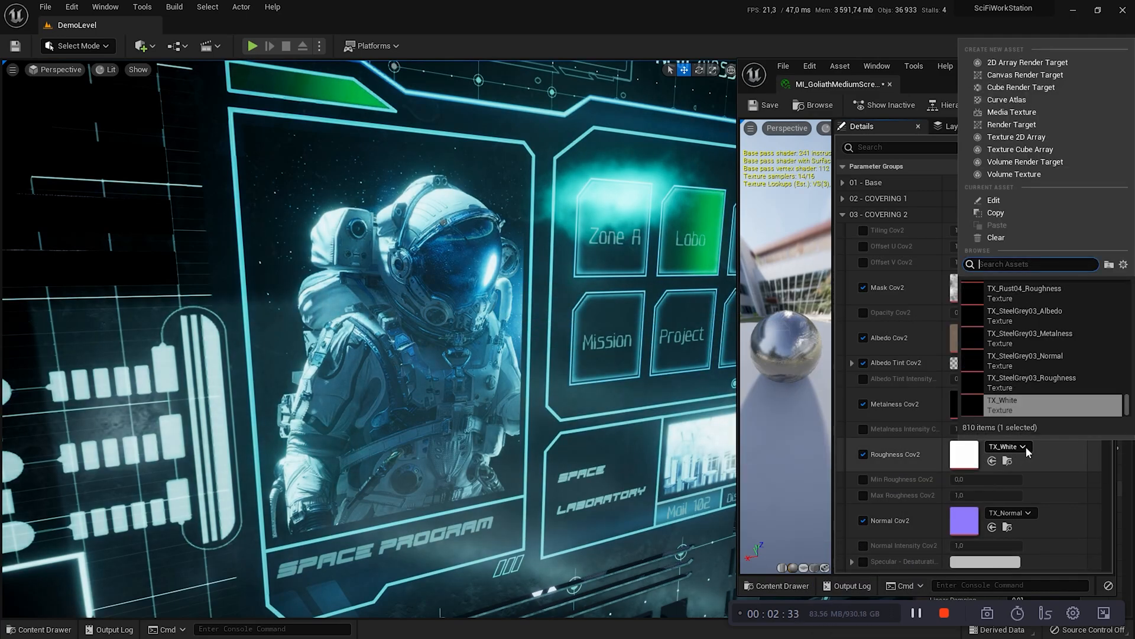
{"action": "type", "text": "Mud03"}
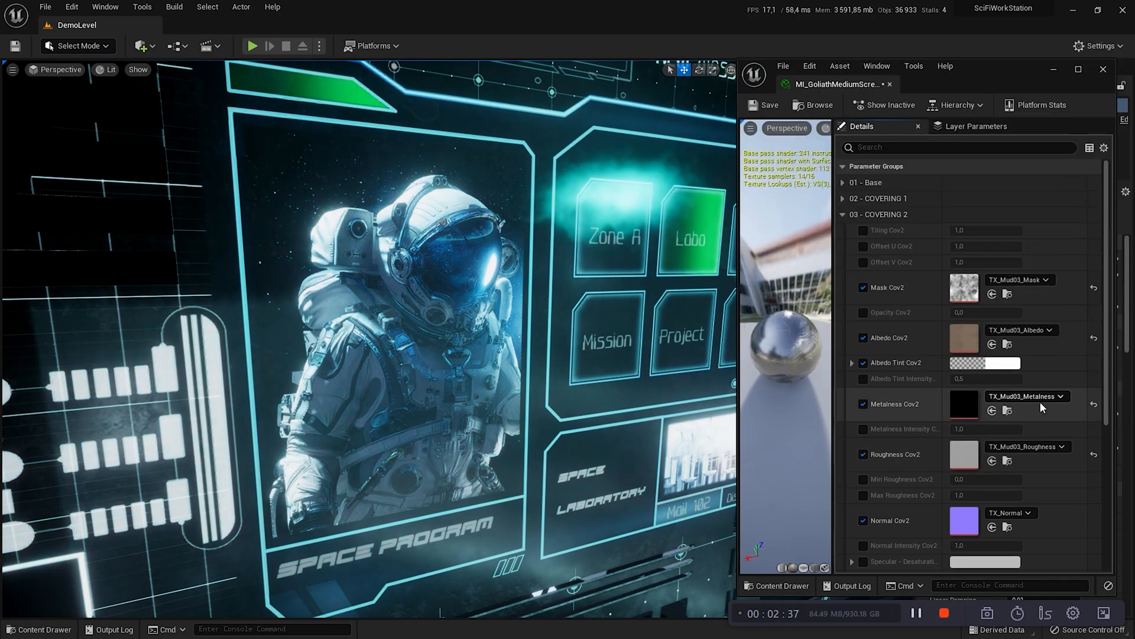
{"action": "left_click", "coordinate": [1005, 512]}
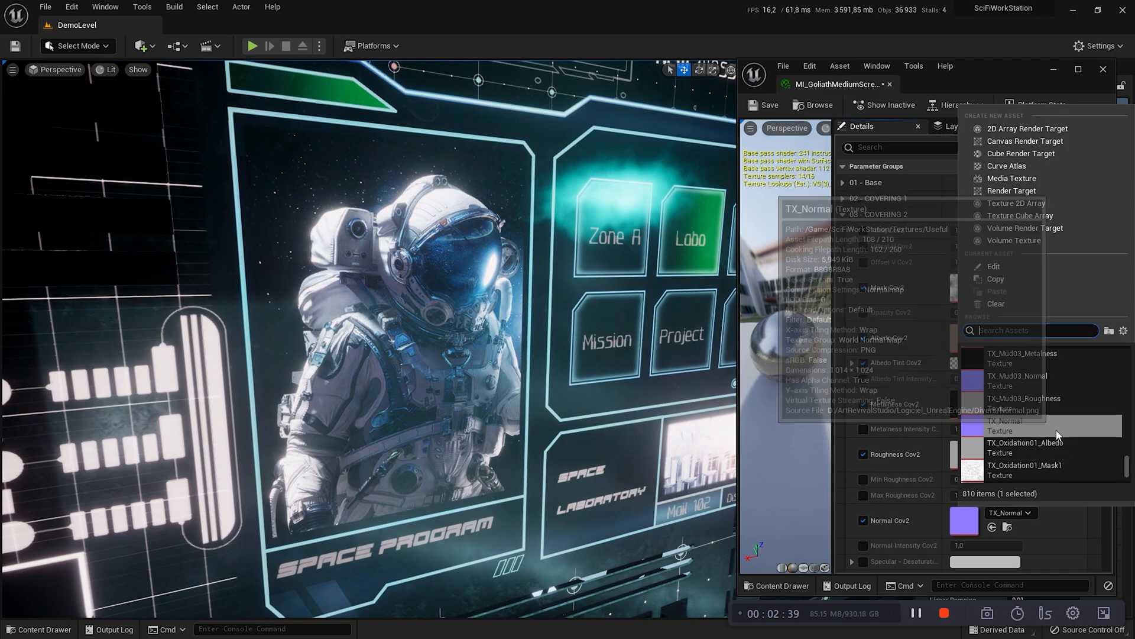
{"action": "type", "text": "Mud03"}
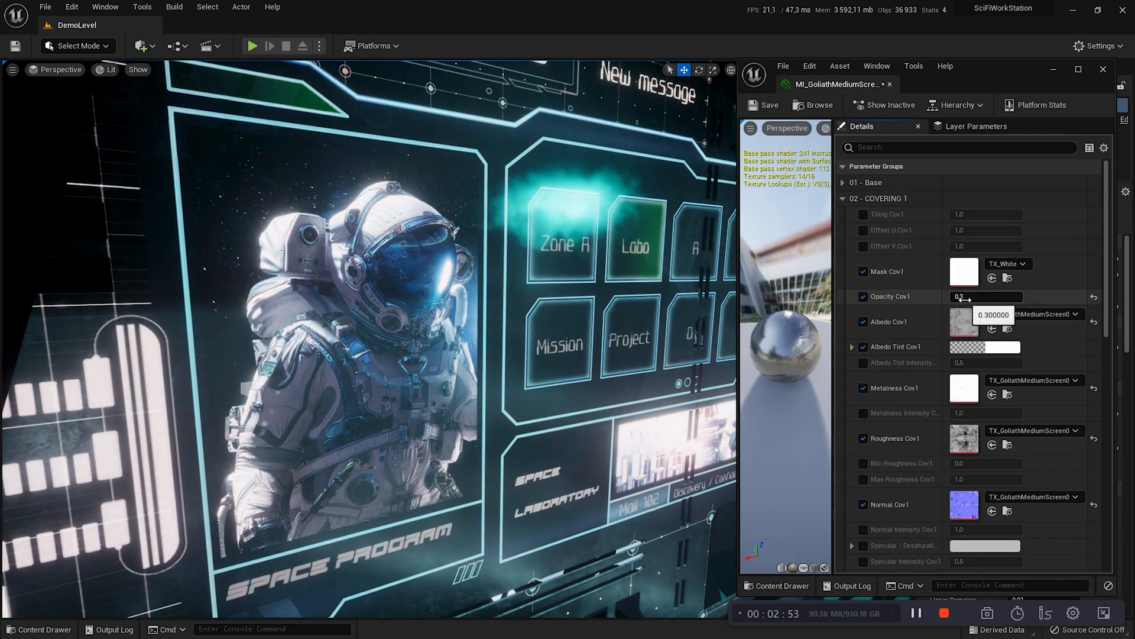
Enable Opacity Cov2 and set it to 1.0 for full-strength mud
{"action": "left_click", "coordinate": [863, 295]}
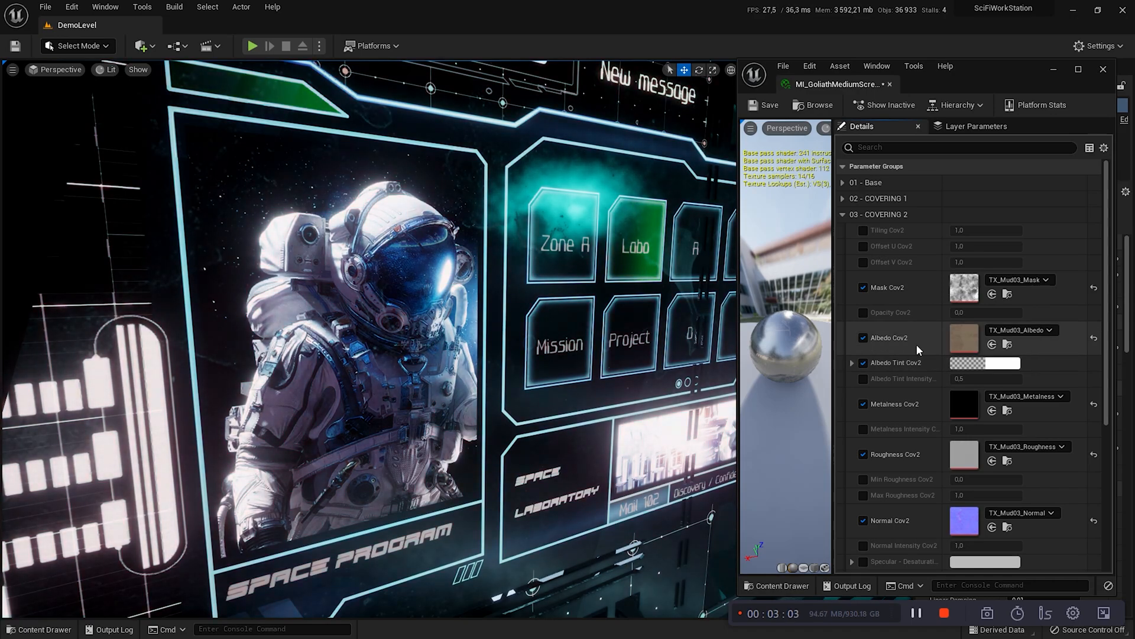
{"action": "left_click", "coordinate": [864, 313]}
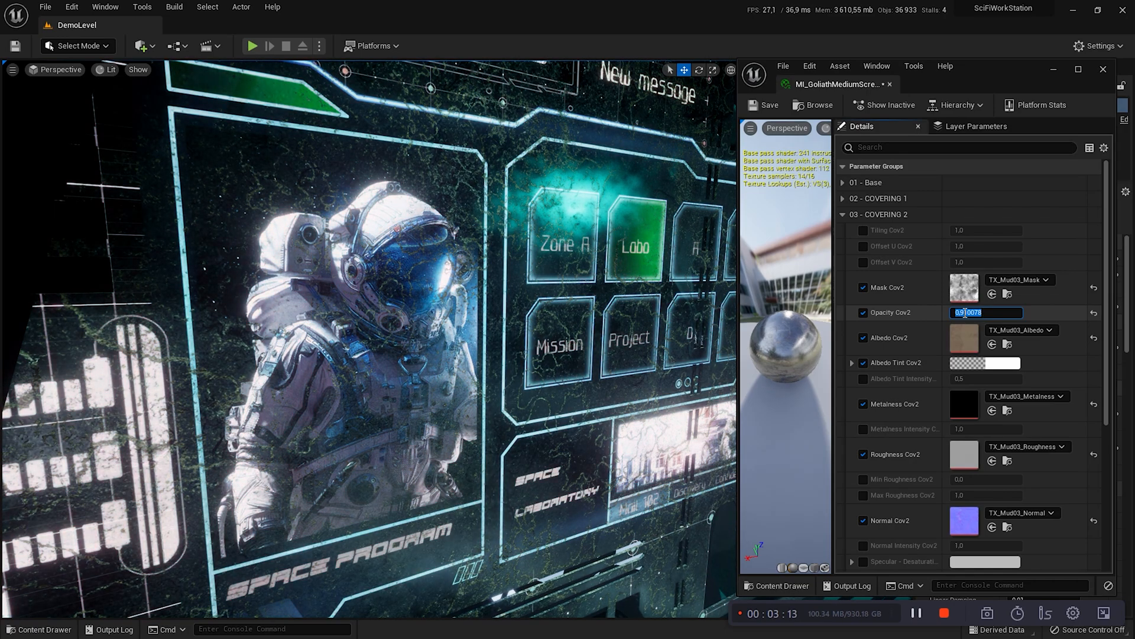
{"action": "type", "text": "1.0"}
{"action": "left_click", "coordinate": [985, 229]}
{"action": "type", "text": "3"}
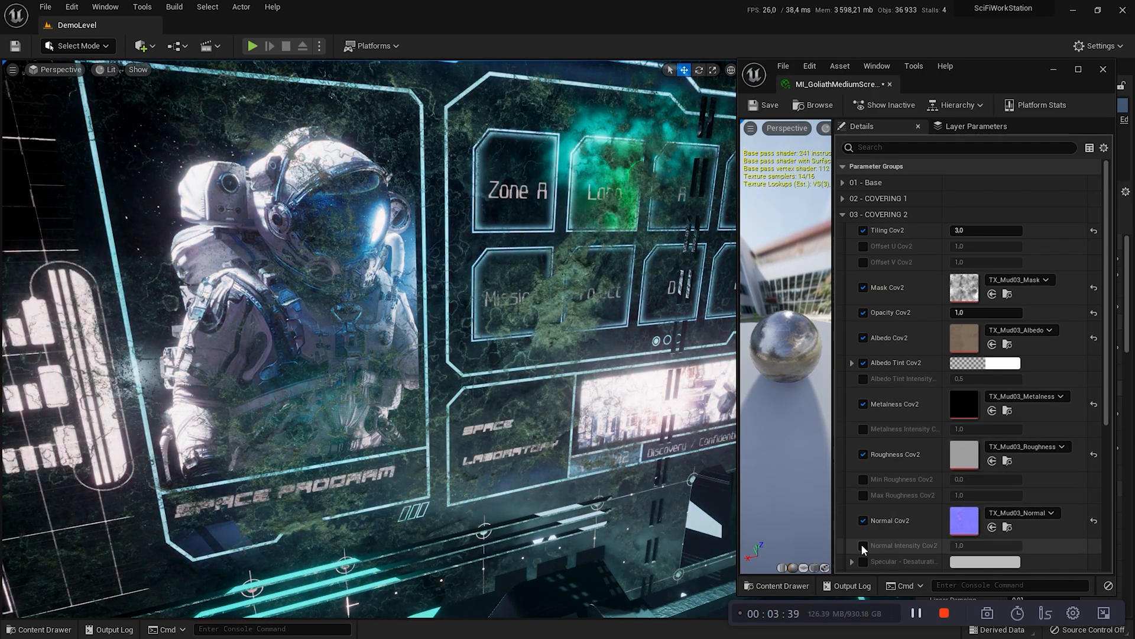
Set Normal Intensity Cov2 to -1.0 and reach for the Cov2 albedo tint colour
{"action": "double_click", "coordinate": [985, 545]}
{"action": "type", "text": "-1"}
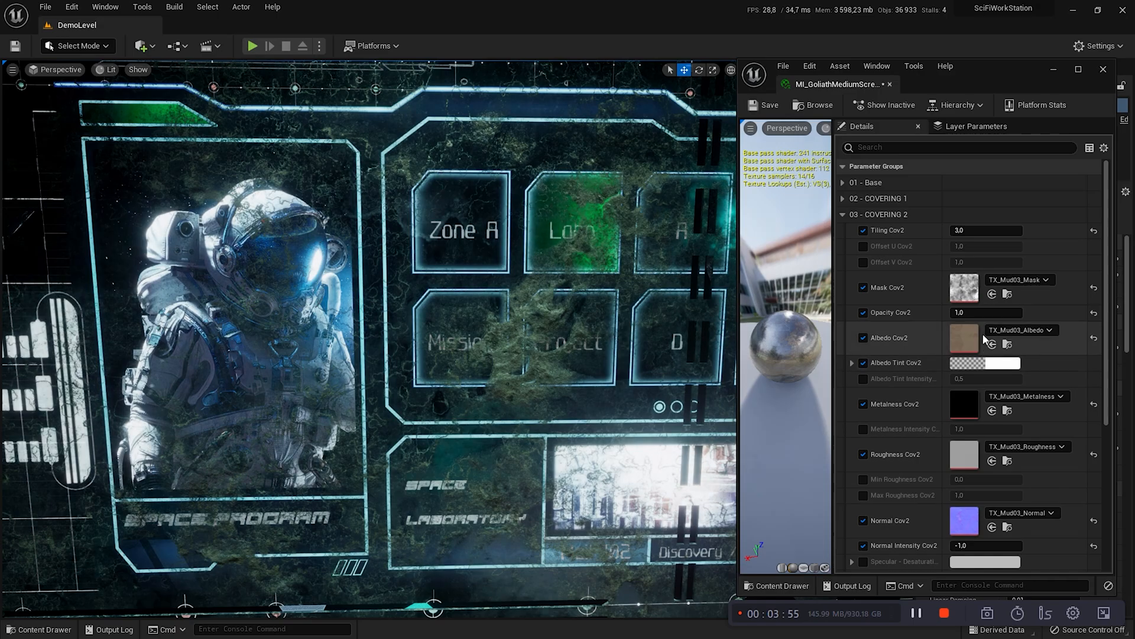
{"action": "left_click", "coordinate": [999, 363]}
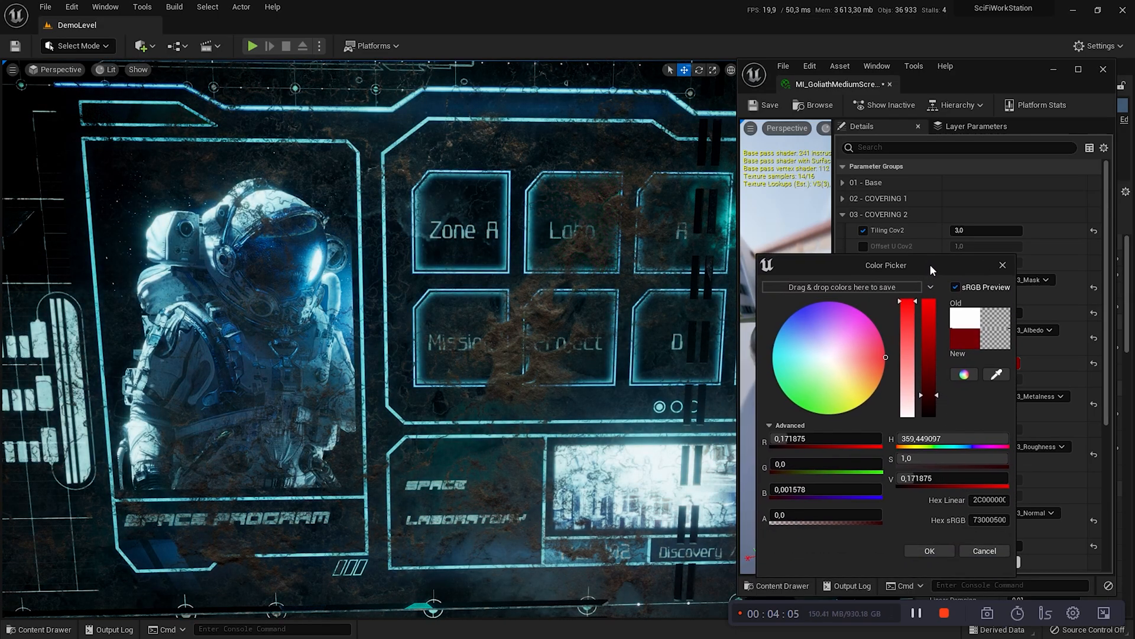
Choose a dark red Albedo Tint Cov2 in the Color Picker and confirm with OK
{"action": "left_click", "coordinate": [929, 550]}
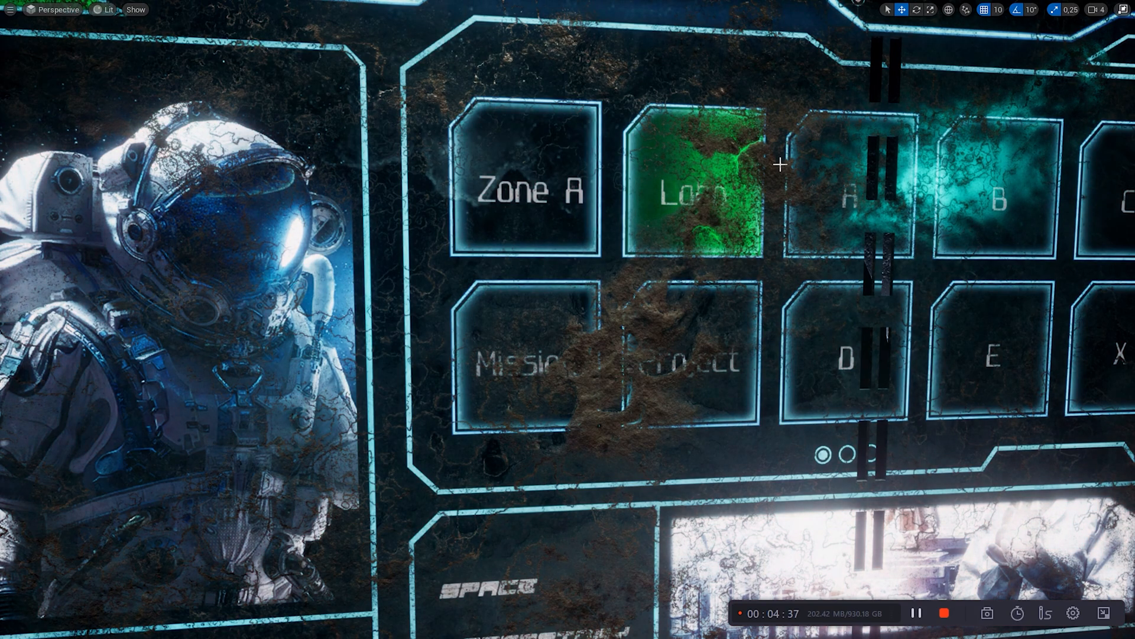
{"action": "mouse_move", "coordinate": [681, 266]}
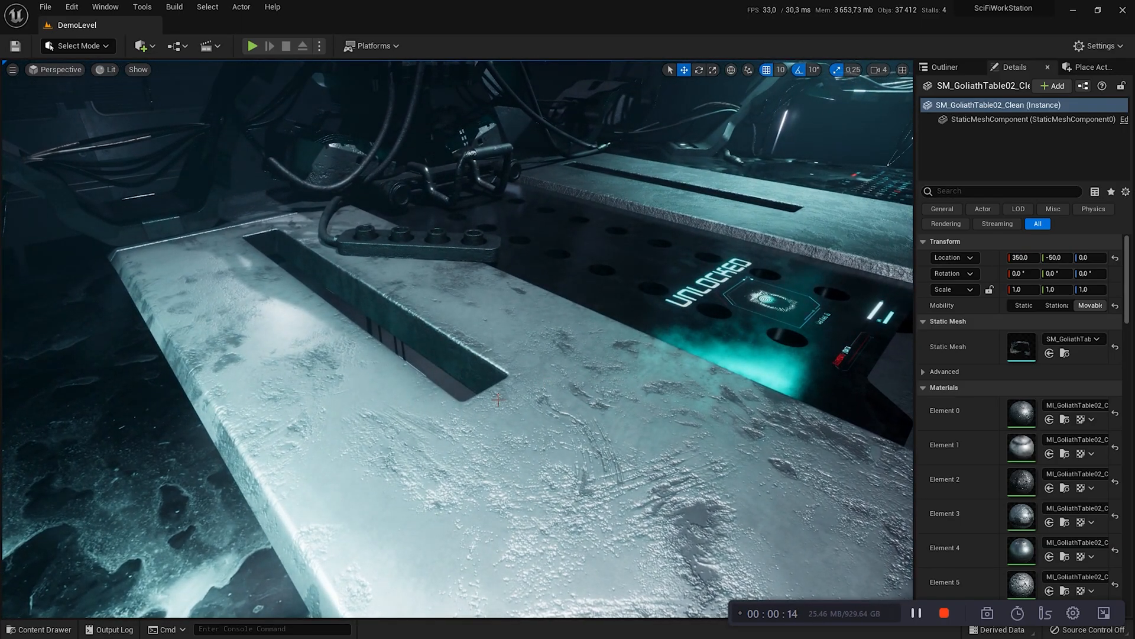
Open MI_GoliathTable02_Clean from SM_GoliathTable02_Clean's Element 0 material slot
{"action": "left_click", "coordinate": [362, 311]}
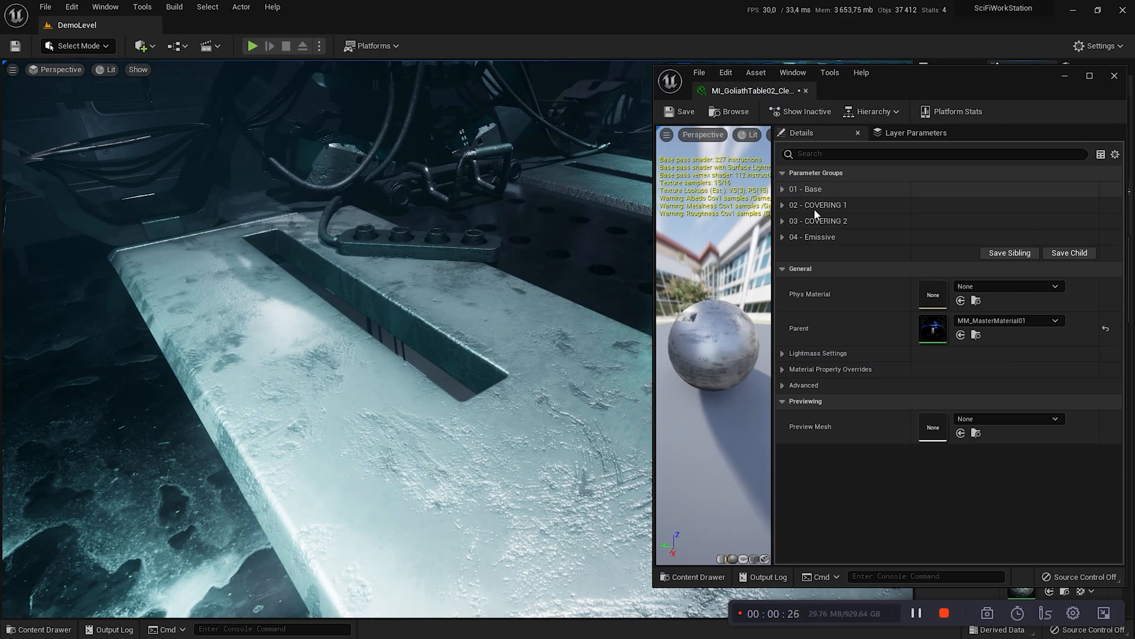
Adjust the first covering's opacity (0.888) then reset it to default
{"action": "left_click", "coordinate": [817, 204]}
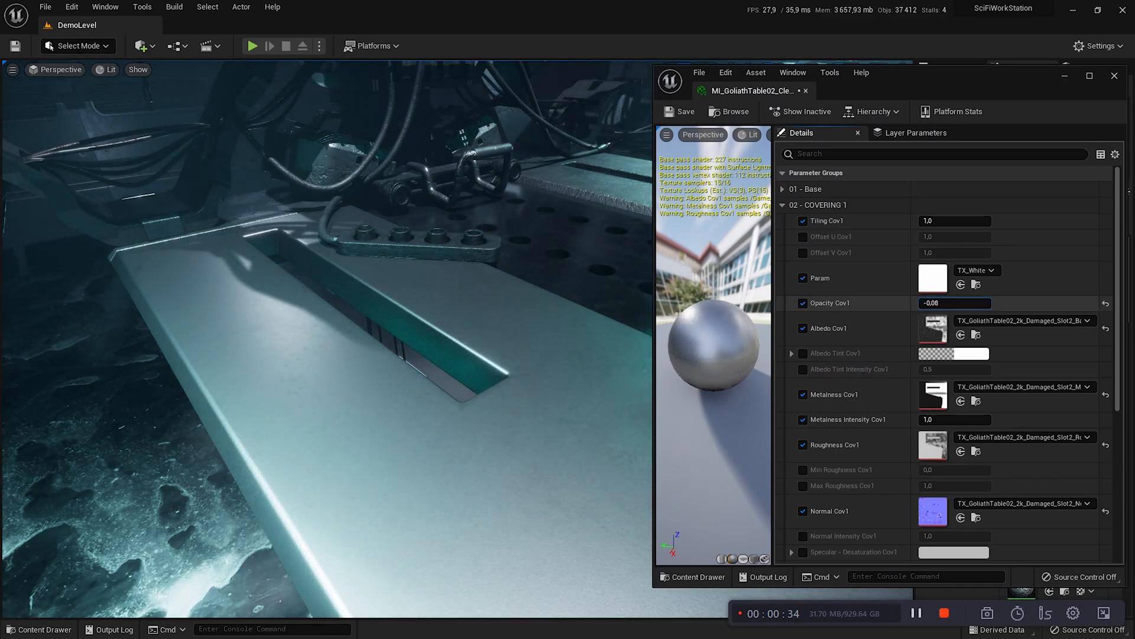
{"action": "type", "text": "0.888"}
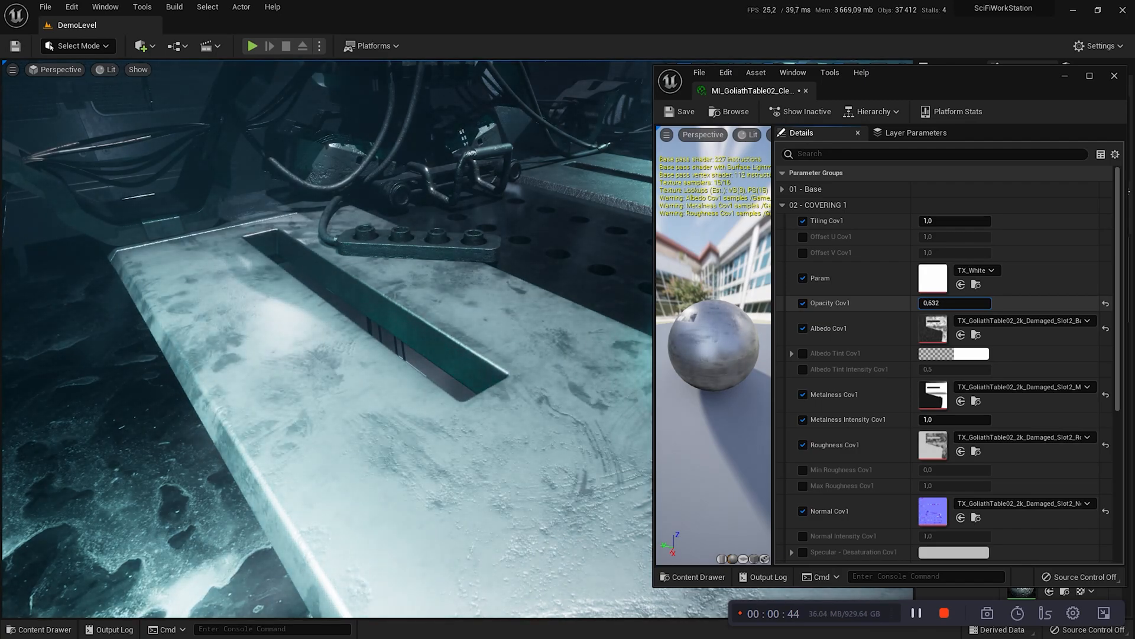
{"action": "left_click", "coordinate": [783, 205]}
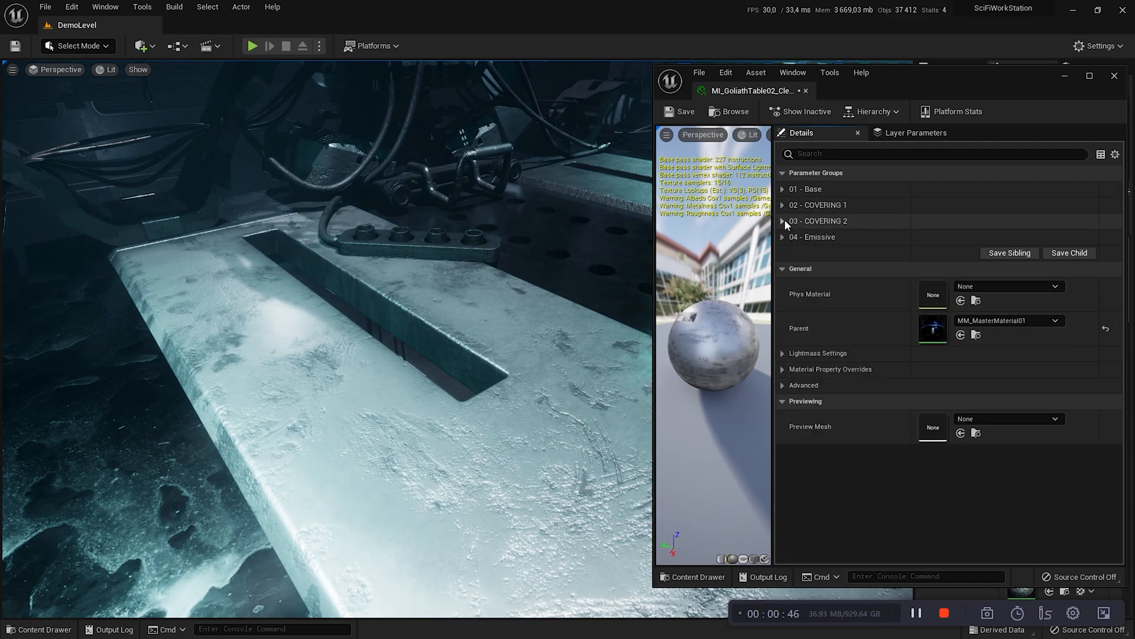
{"action": "left_click", "coordinate": [783, 221]}
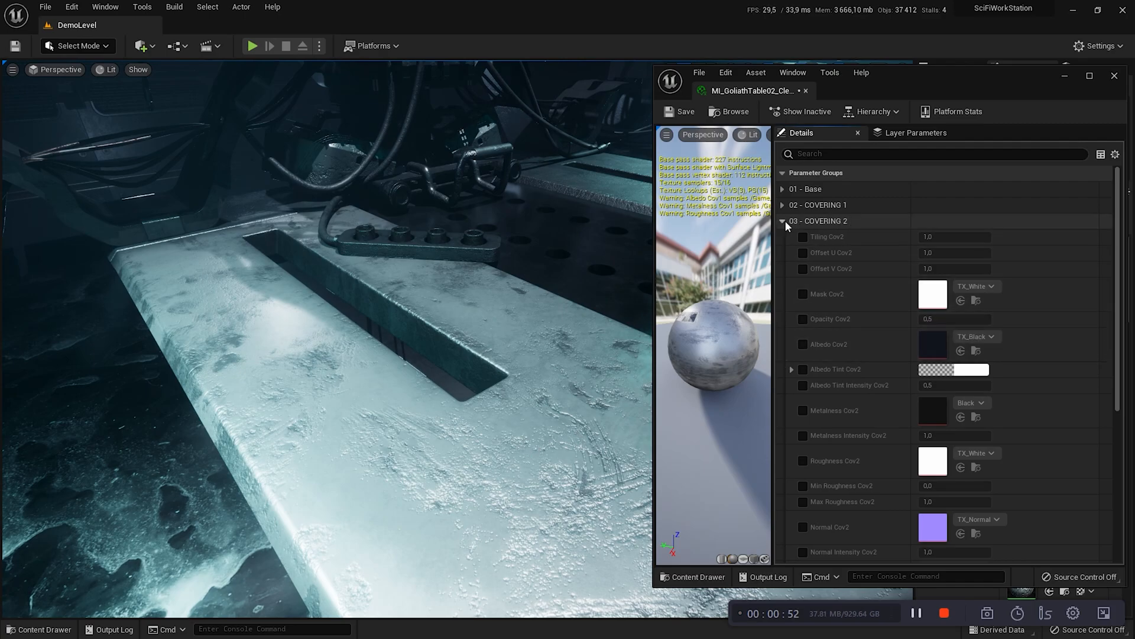
{"action": "left_click", "coordinate": [783, 205]}
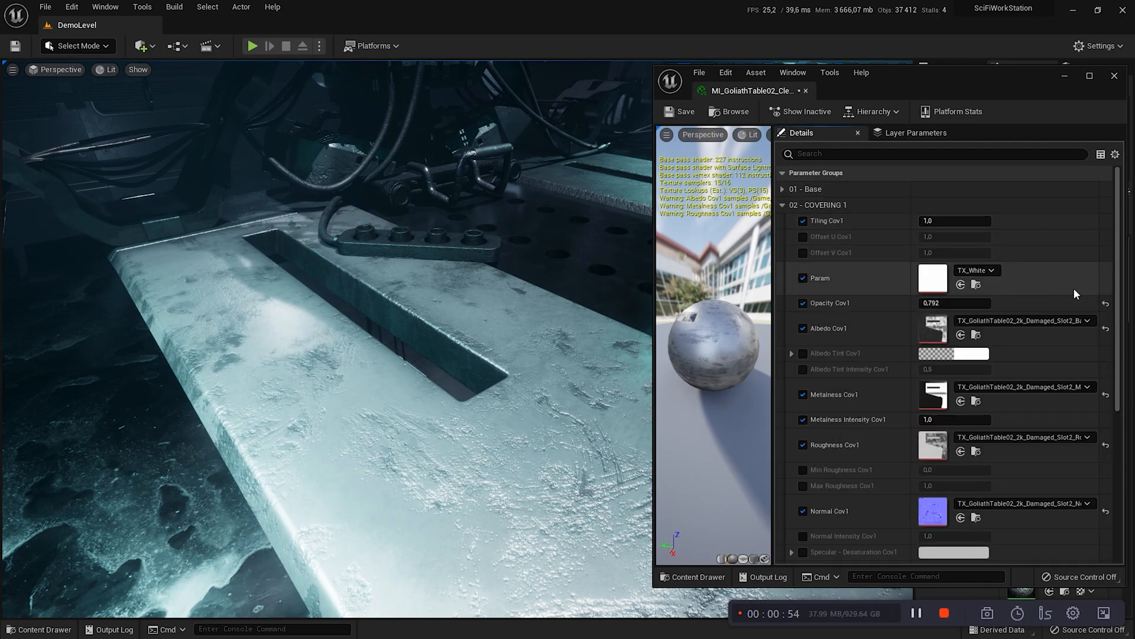
{"action": "mouse_move", "coordinate": [961, 233]}
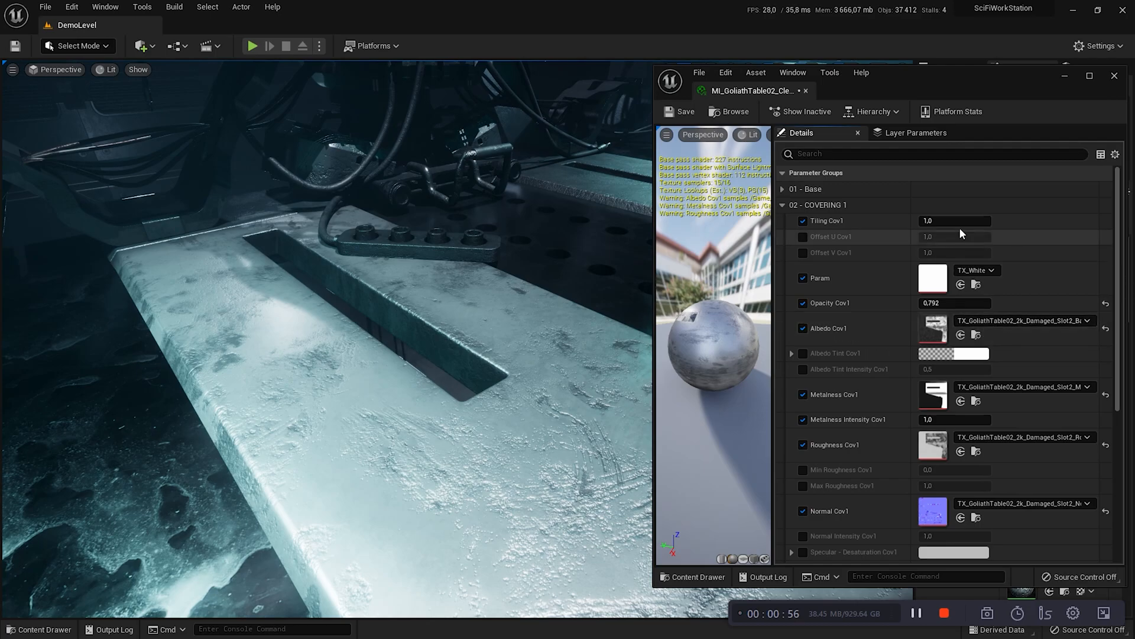
{"action": "mouse_move", "coordinate": [1106, 304]}
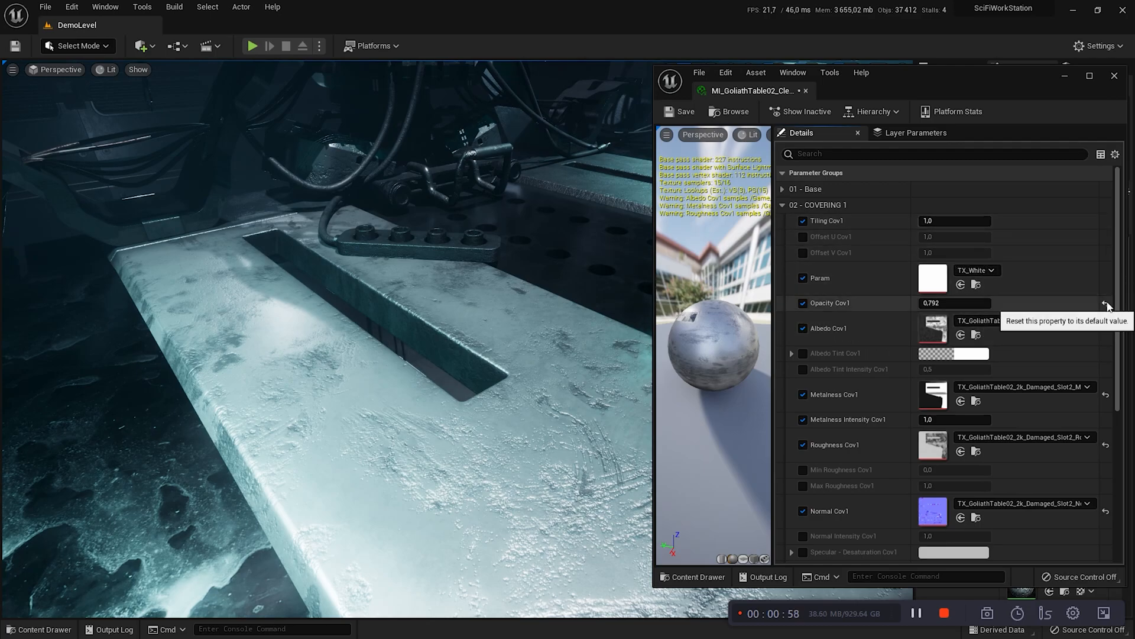
{"action": "left_click", "coordinate": [1107, 304]}
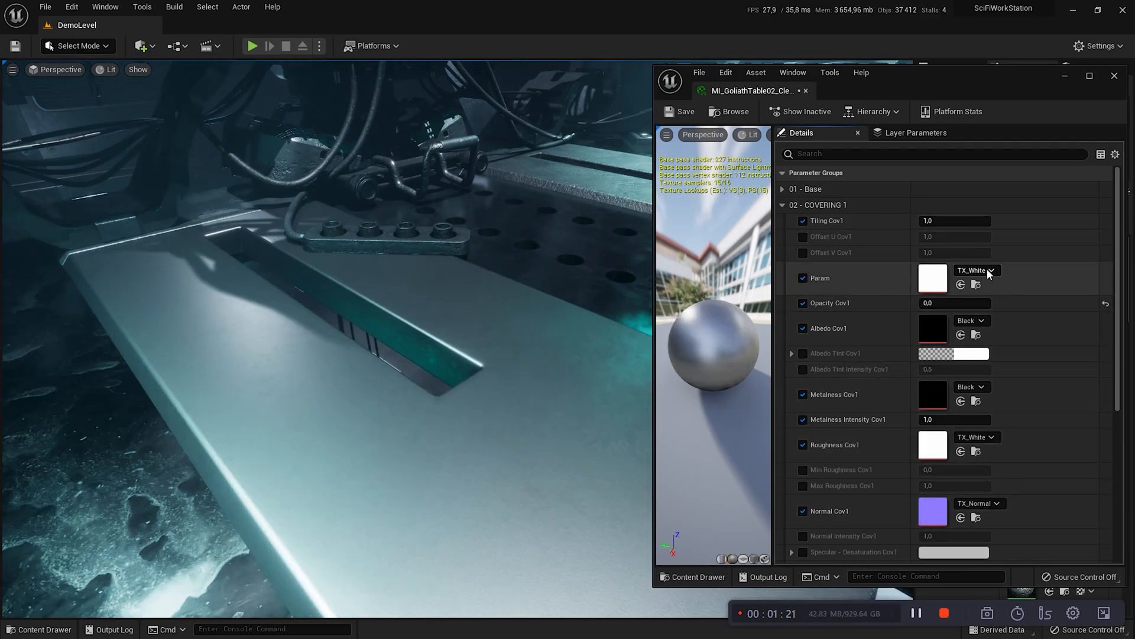
{"action": "mouse_move", "coordinate": [973, 269]}
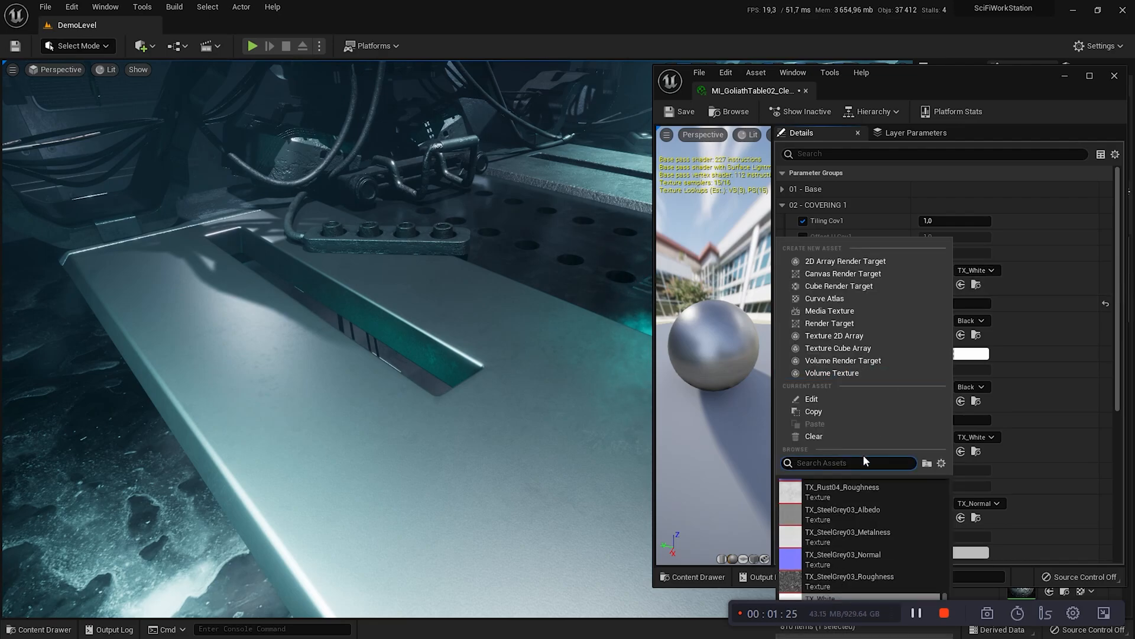
Assign TX_Dirt02_Mask2 as the first covering's mask via a 'dirt02' search
{"action": "type", "text": "dirt"}
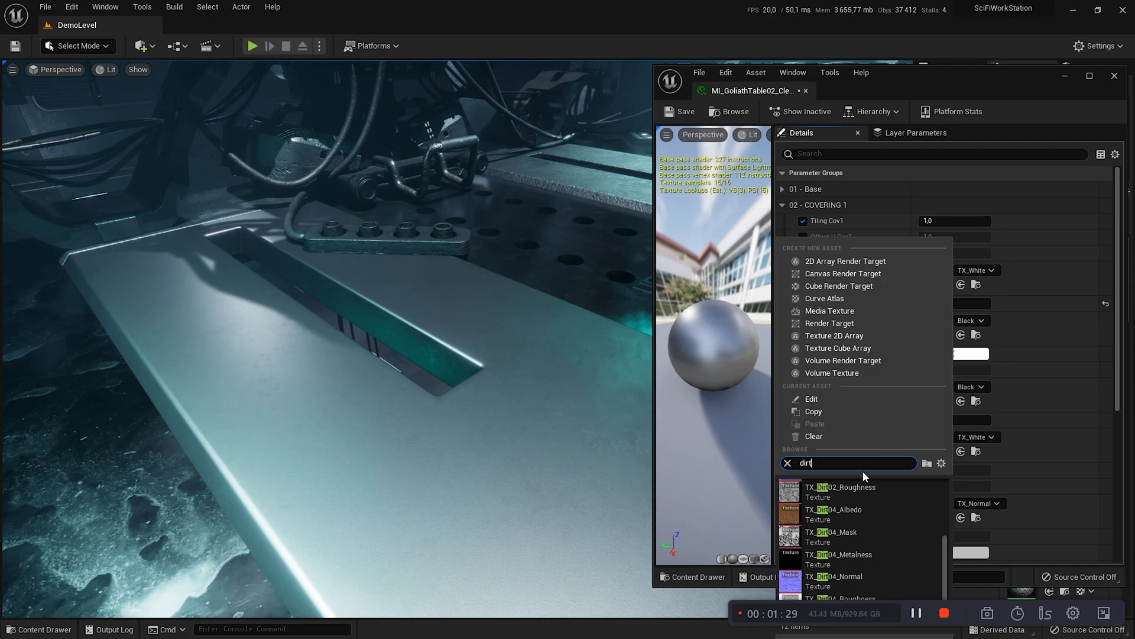
{"action": "mouse_move", "coordinate": [833, 508]}
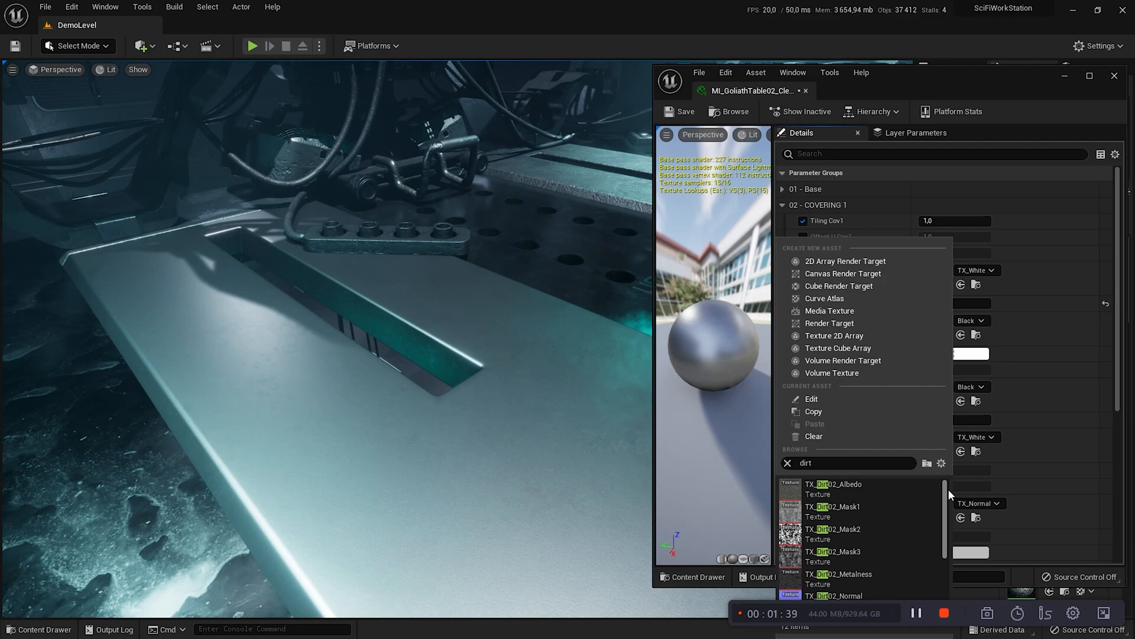
{"action": "left_click", "coordinate": [847, 462]}
{"action": "type", "text": "02"}
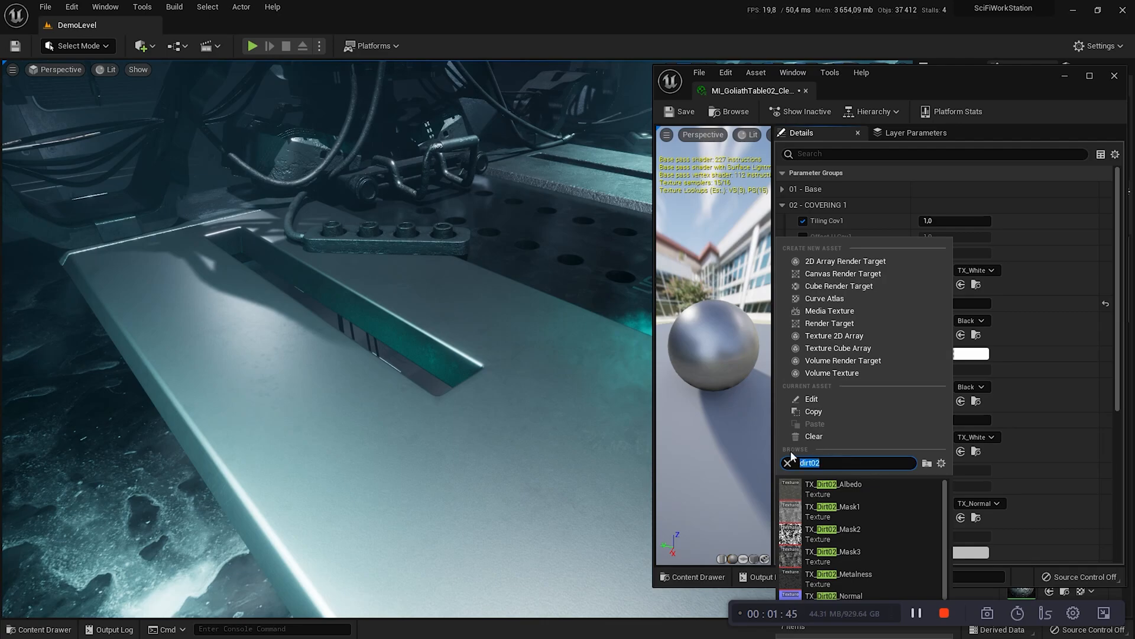
{"action": "mouse_move", "coordinate": [833, 511]}
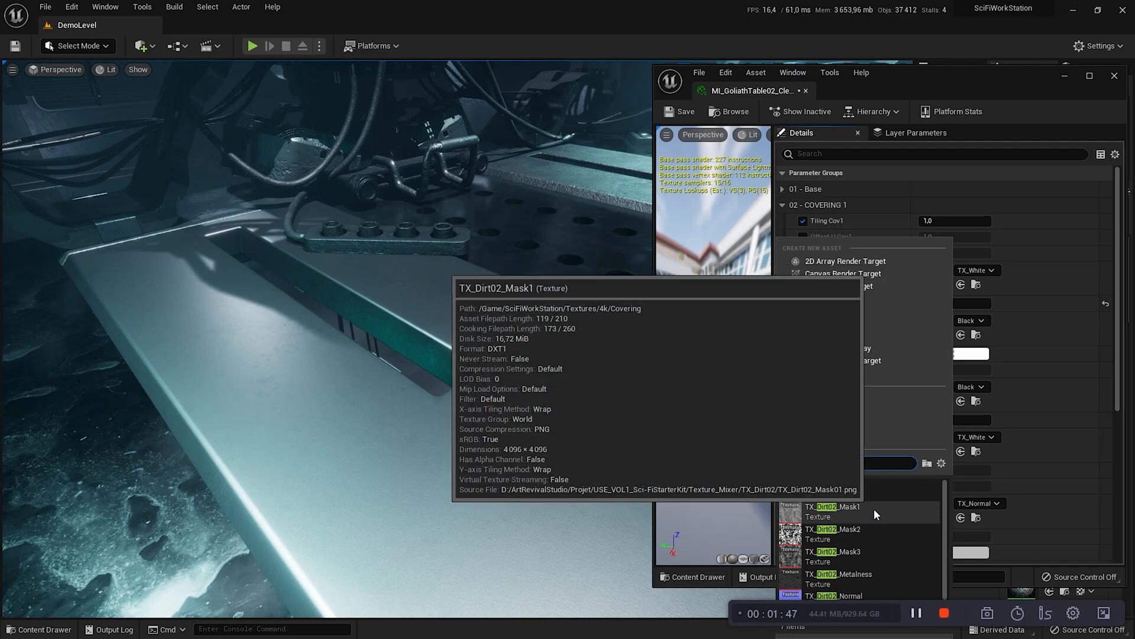
{"action": "mouse_move", "coordinate": [874, 538]}
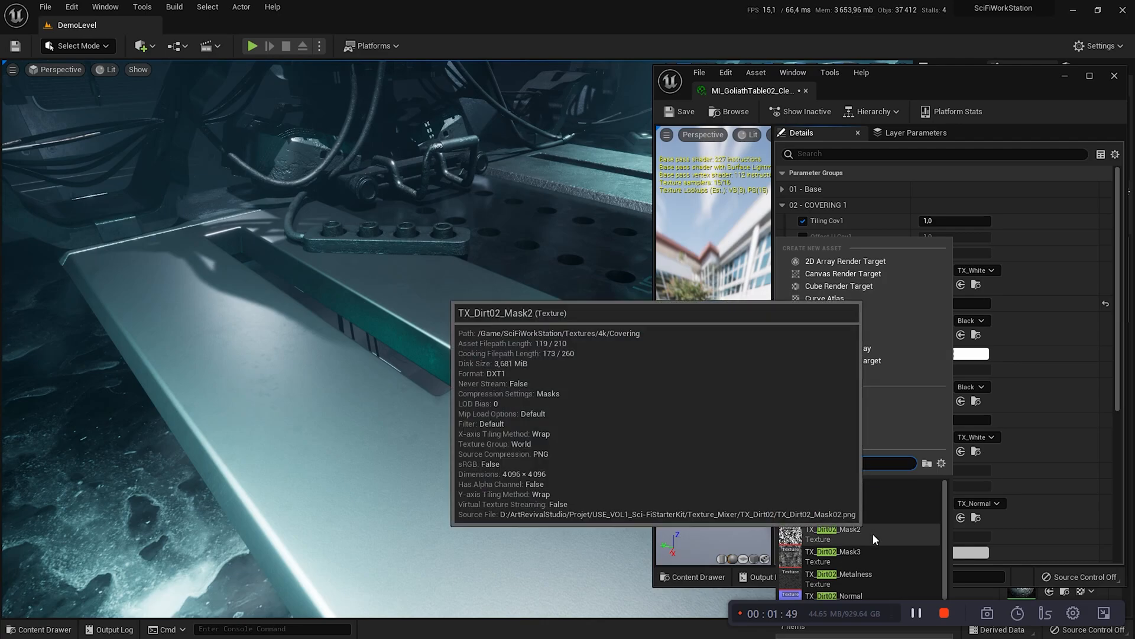
{"action": "left_click", "coordinate": [833, 528]}
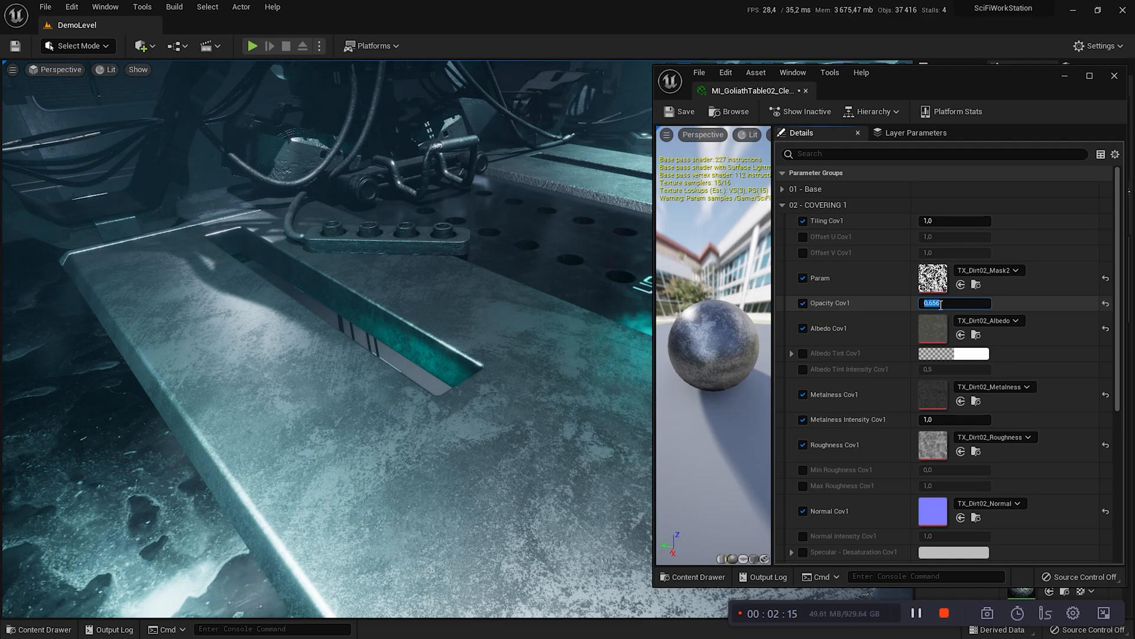
Set Opacity Cov1 to 1.0 and Tiling Cov1 to 3.0, then collapse COVERING 1
{"action": "type", "text": "1.0"}
{"action": "left_click", "coordinate": [955, 220]}
{"action": "type", "text": "3"}
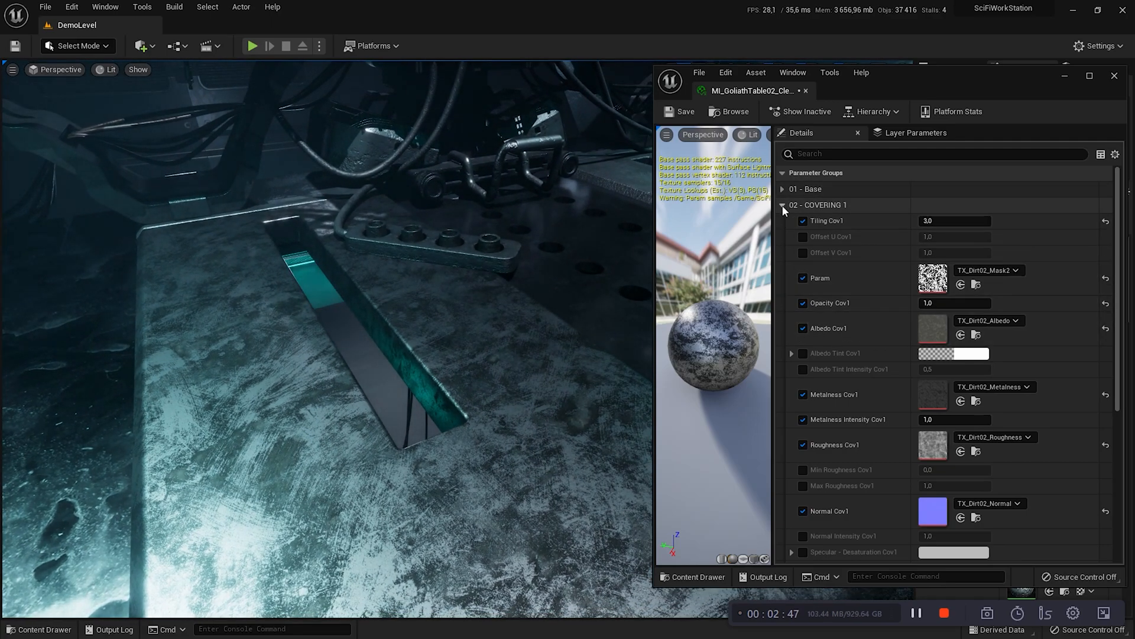
{"action": "left_click", "coordinate": [781, 205]}
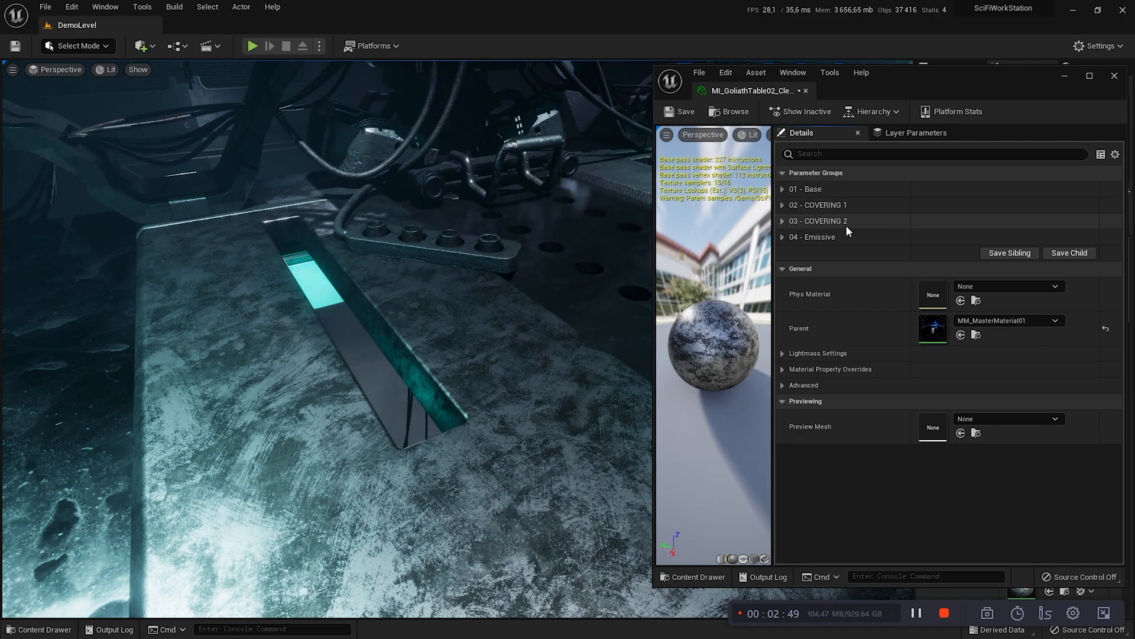
Assign Rust01 mask and albedo textures to the second covering
{"action": "left_click", "coordinate": [818, 220]}
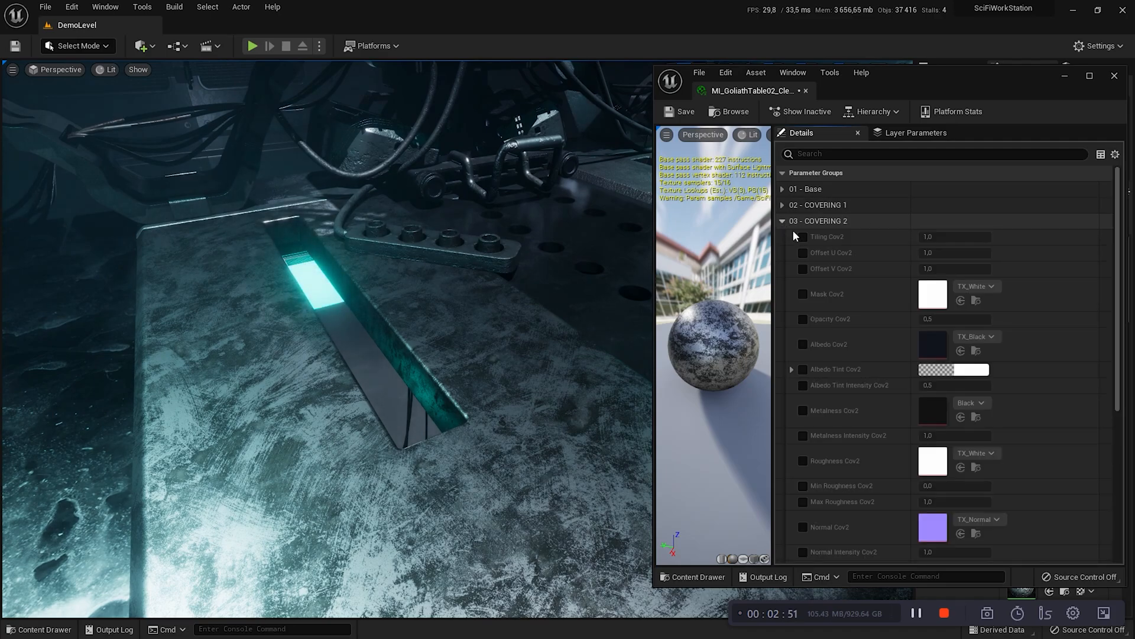
{"action": "mouse_move", "coordinate": [801, 250]}
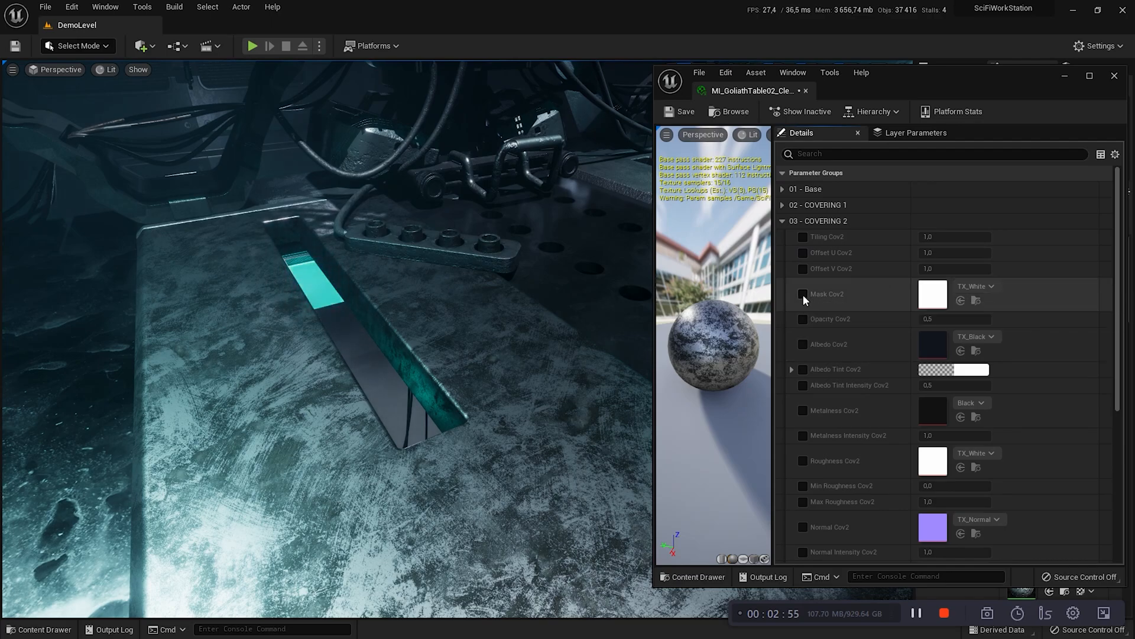
{"action": "left_click", "coordinate": [993, 285]}
{"action": "type", "text": "r"}
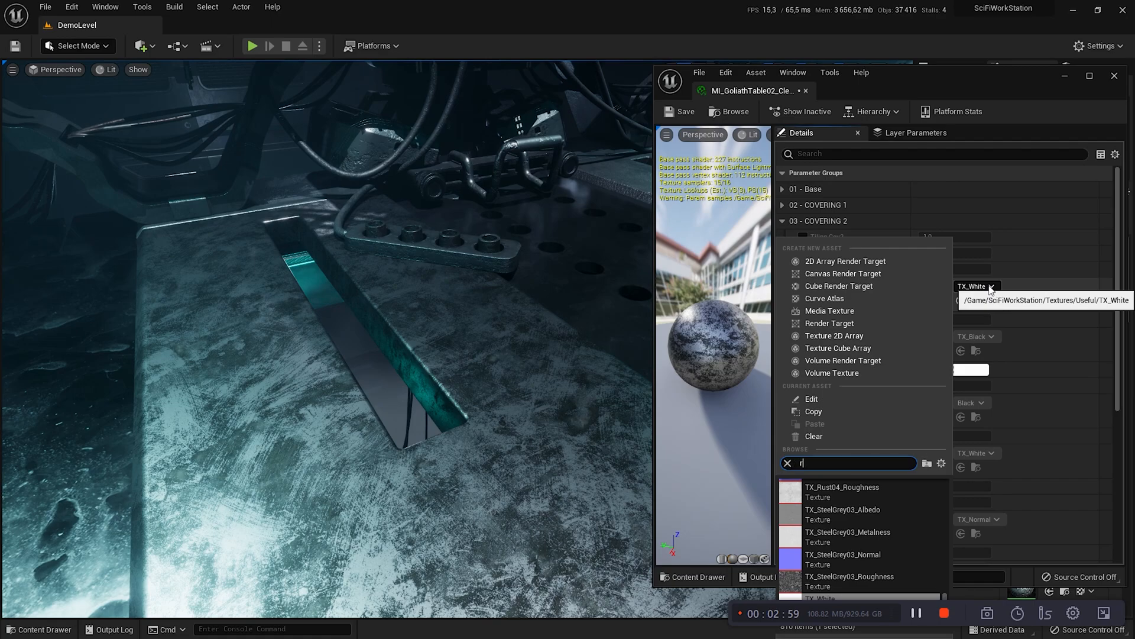
{"action": "type", "text": "ust"}
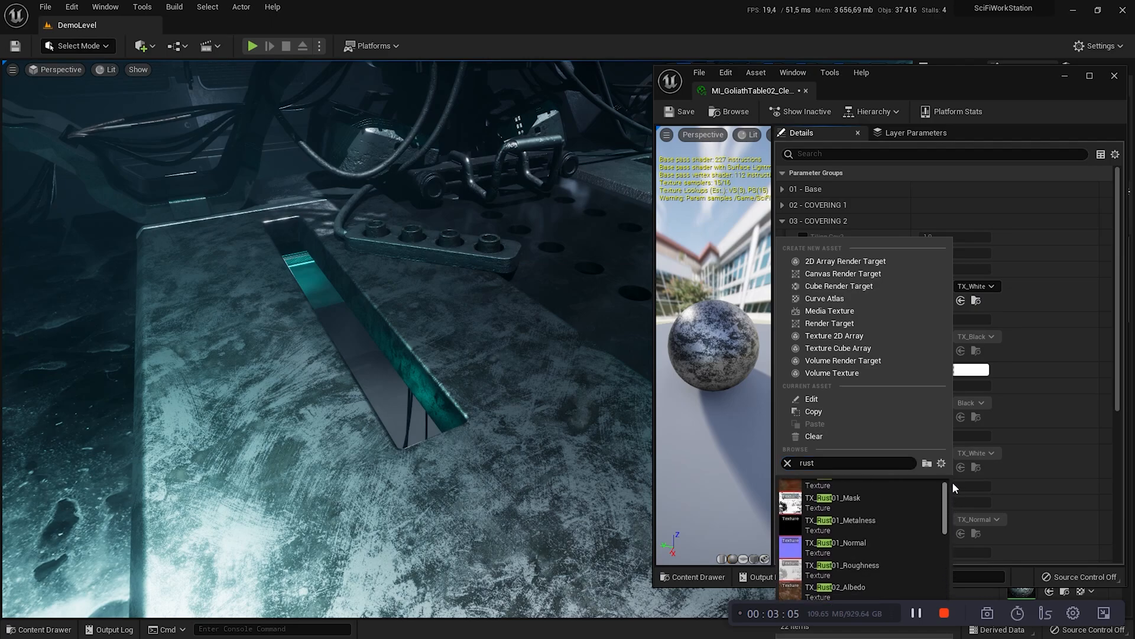
{"action": "scroll", "scroll_direction": "up", "scroll_amount": 3}
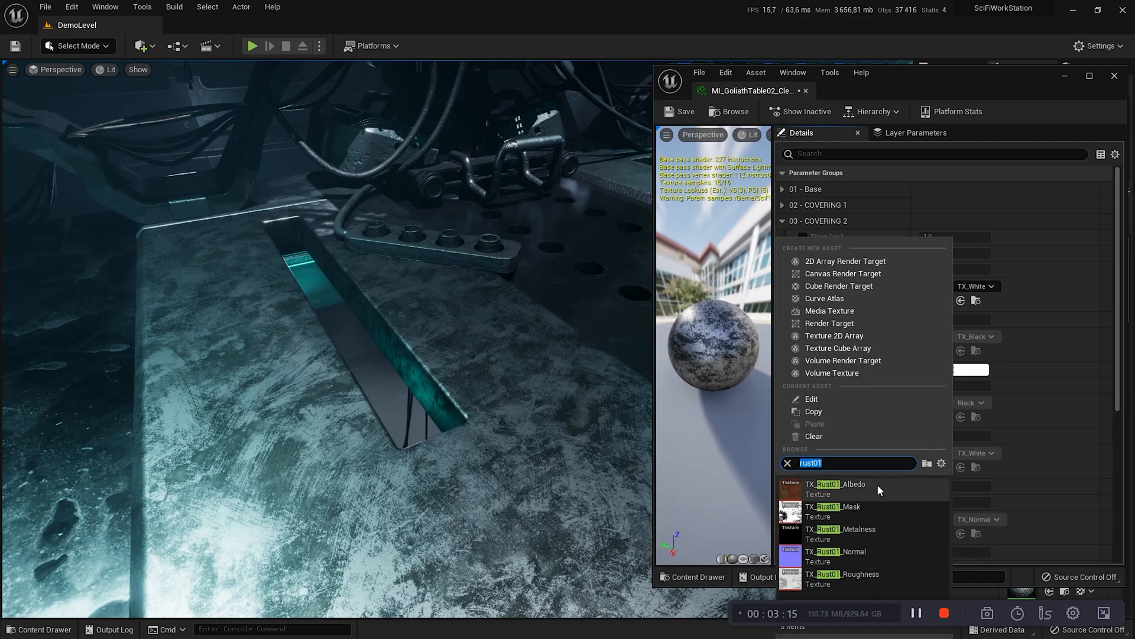
{"action": "mouse_move", "coordinate": [833, 506]}
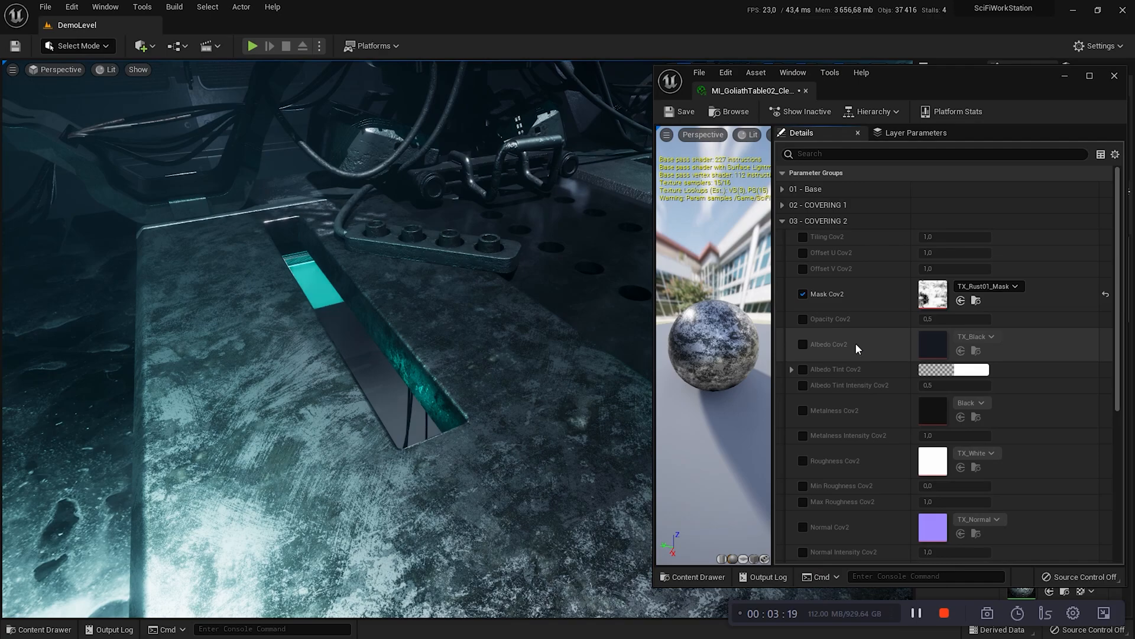
{"action": "left_click", "coordinate": [994, 336]}
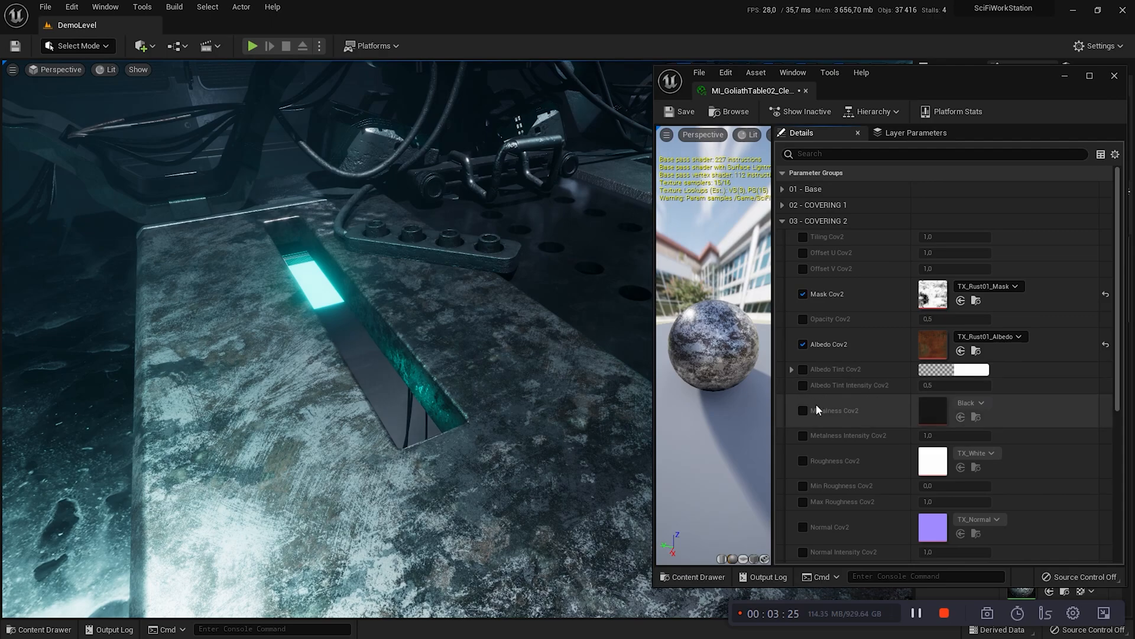
Enable opacity, metalness and roughness overrides and assign Rust01 metalness, roughness and normal
{"action": "left_click", "coordinate": [802, 411]}
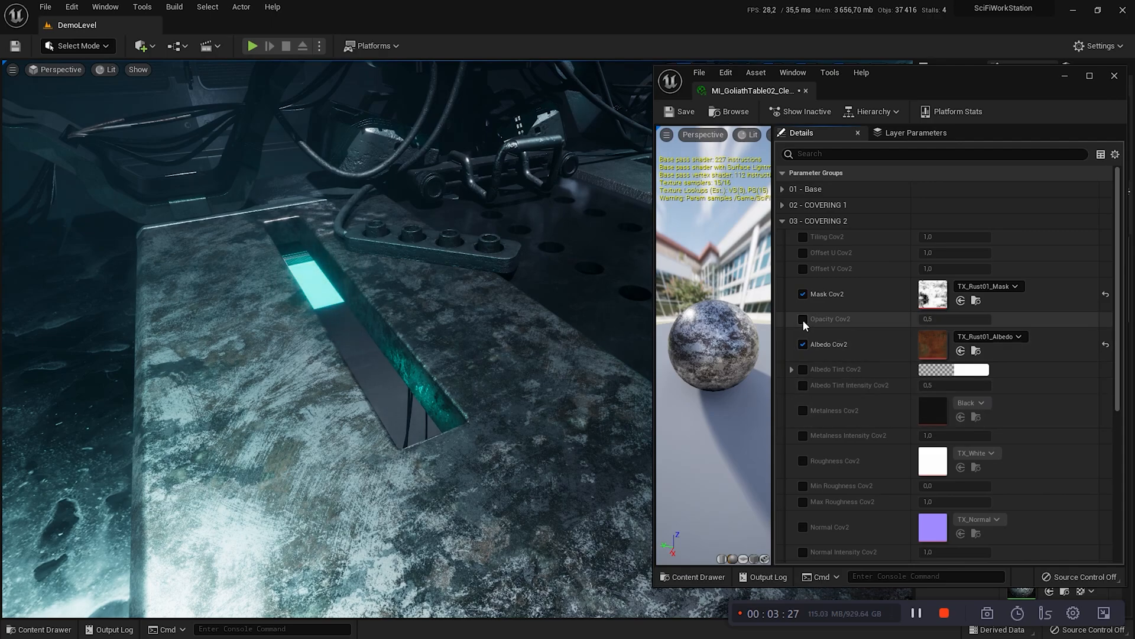
{"action": "left_click", "coordinate": [802, 318]}
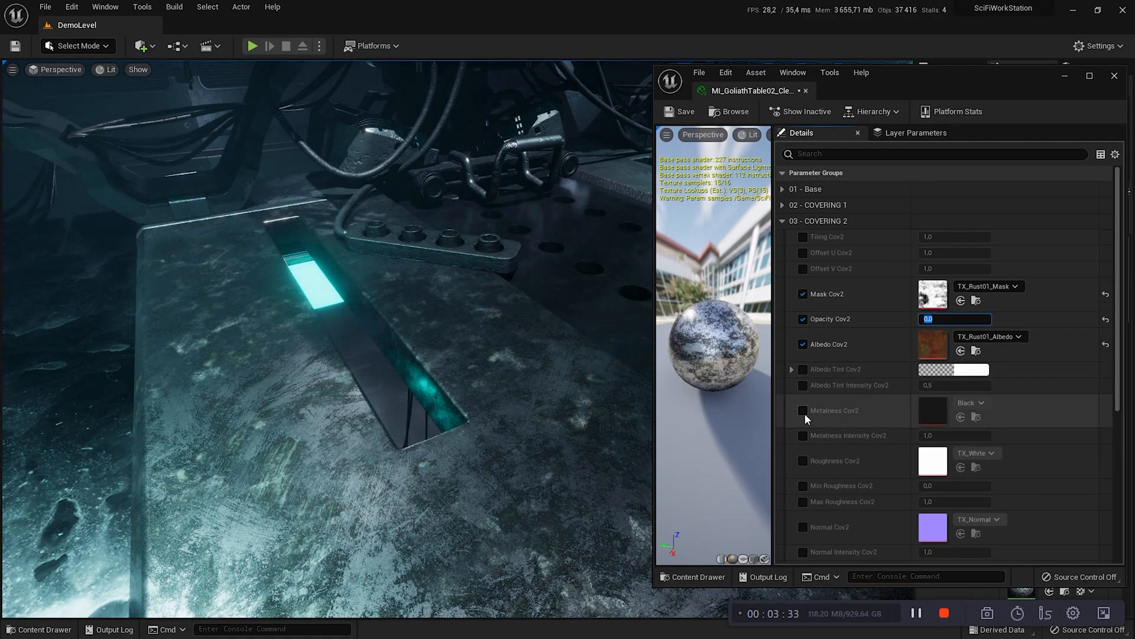
{"action": "left_click", "coordinate": [802, 411]}
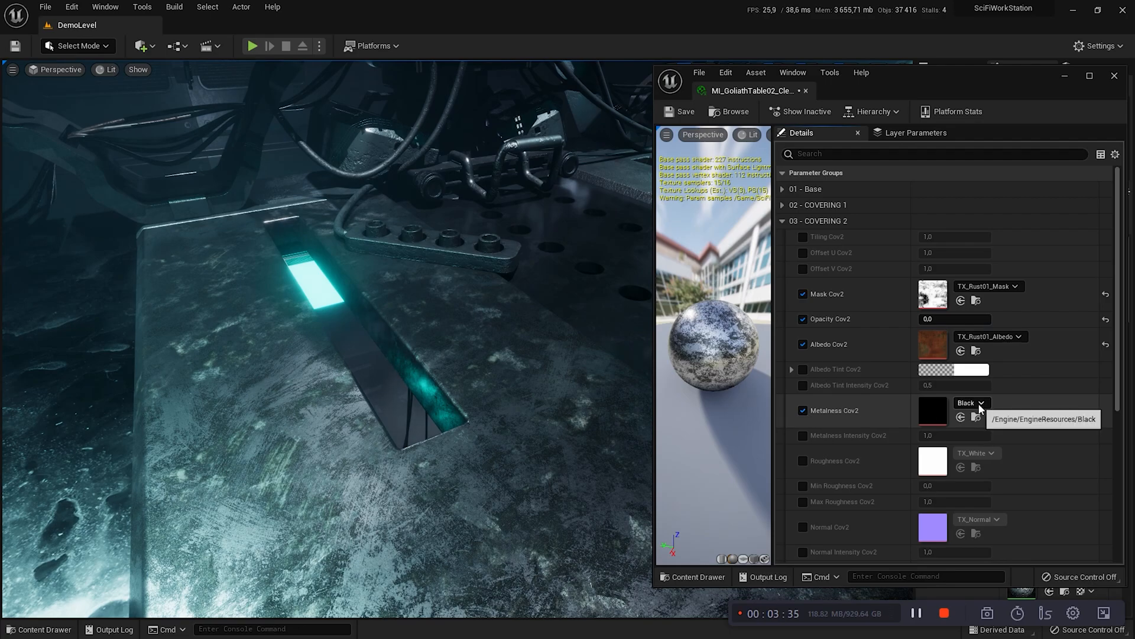
{"action": "left_click", "coordinate": [982, 402]}
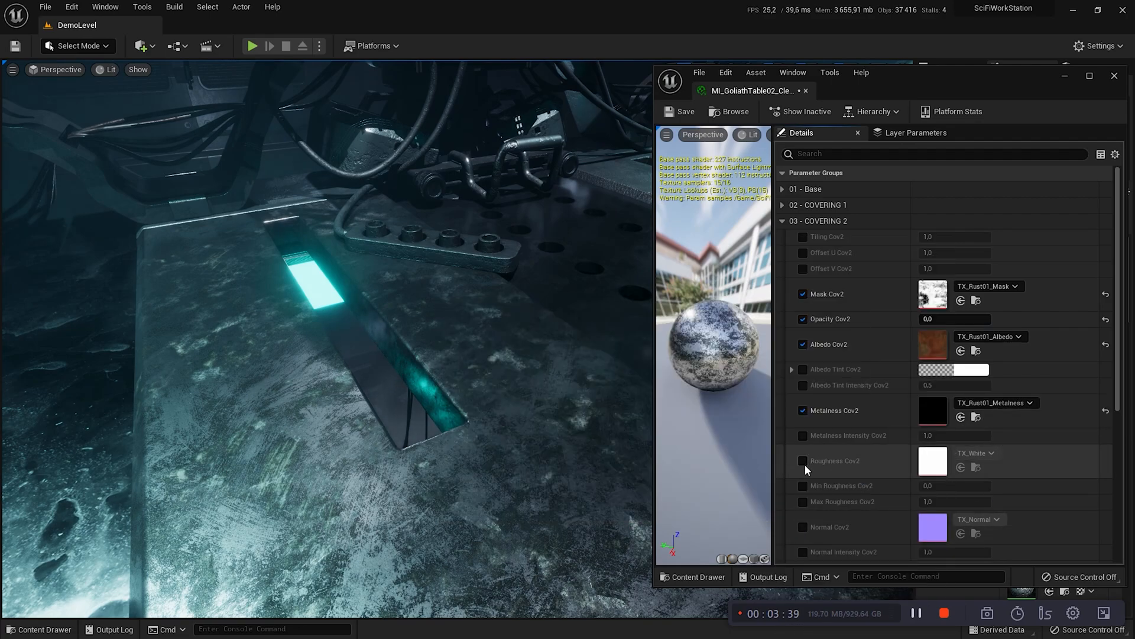
{"action": "left_click", "coordinate": [989, 453]}
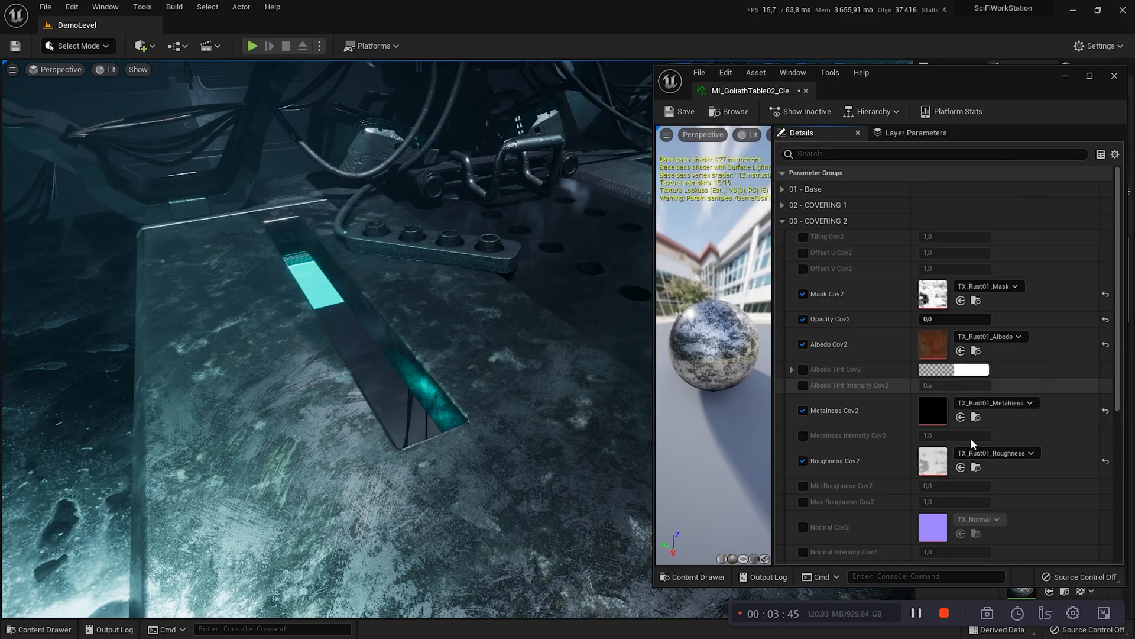
{"action": "left_click", "coordinate": [998, 519]}
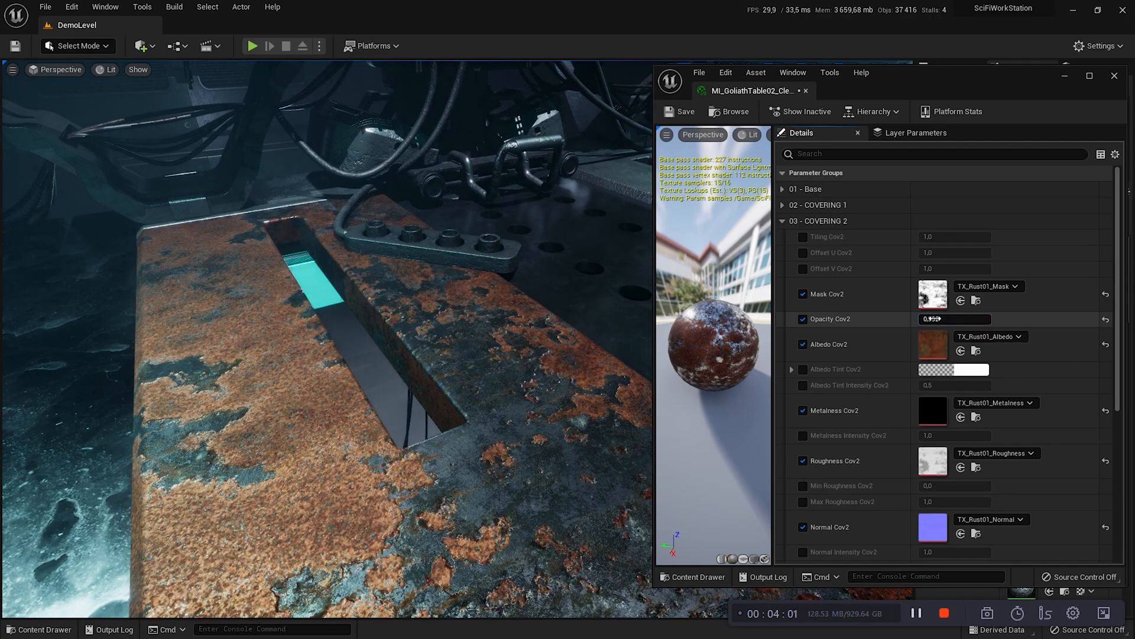
Set Opacity Cov2 to 1.0 and Tiling Cov2 to 3.0, then bring up the Albedo Tint Cov2 colour picker
{"action": "triple_click", "coordinate": [955, 318]}
{"action": "type", "text": "1"}
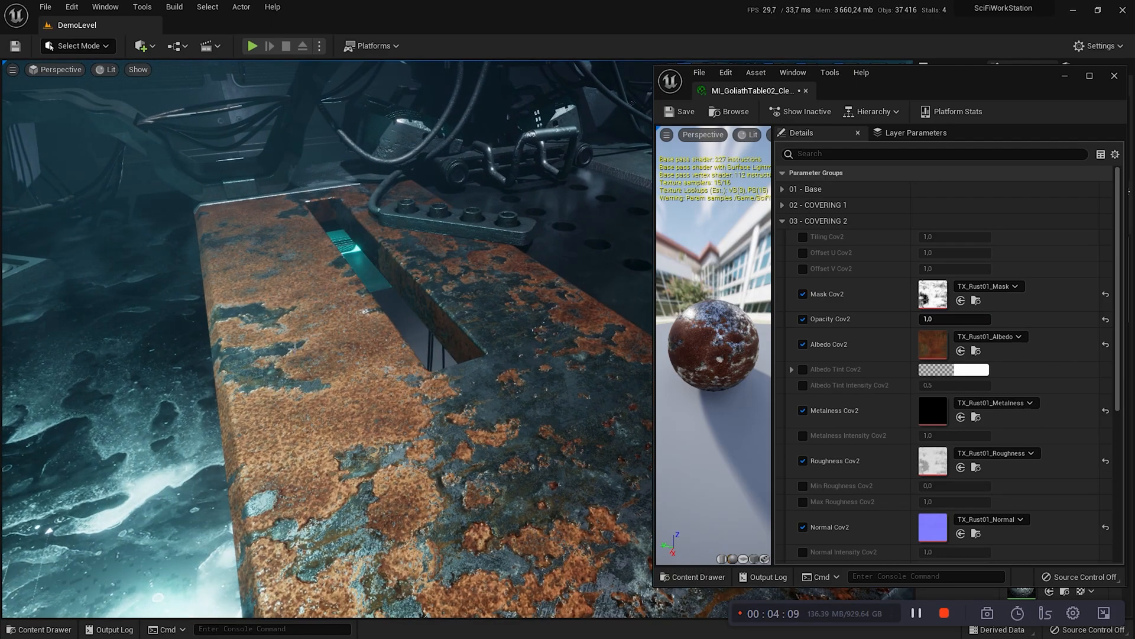
{"action": "left_click", "coordinate": [802, 236]}
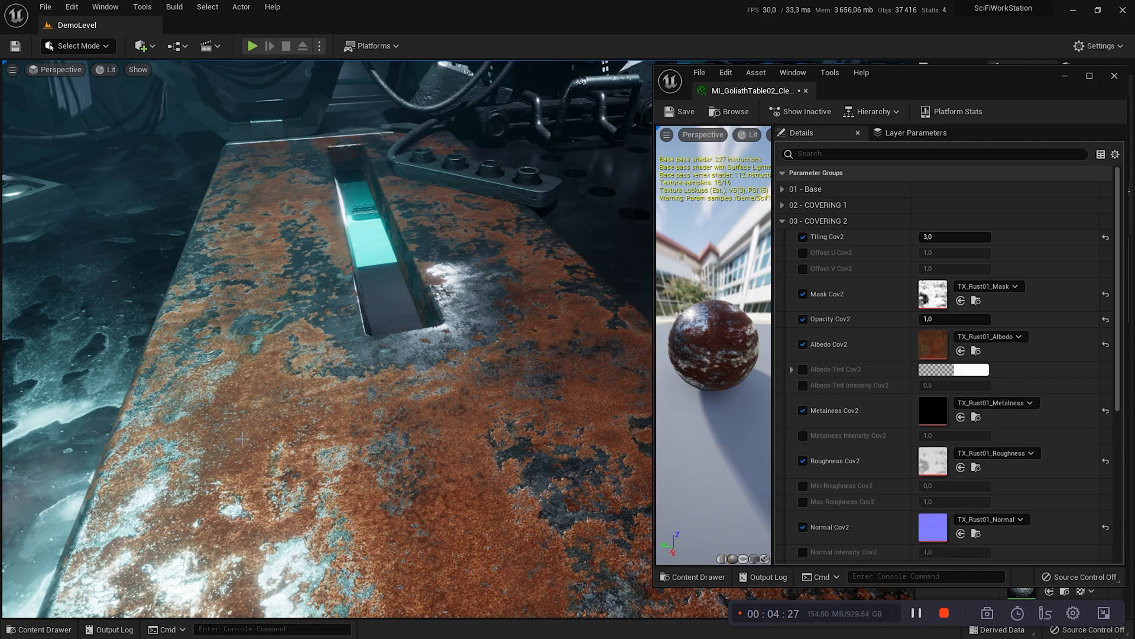
{"action": "mouse_move", "coordinate": [989, 286]}
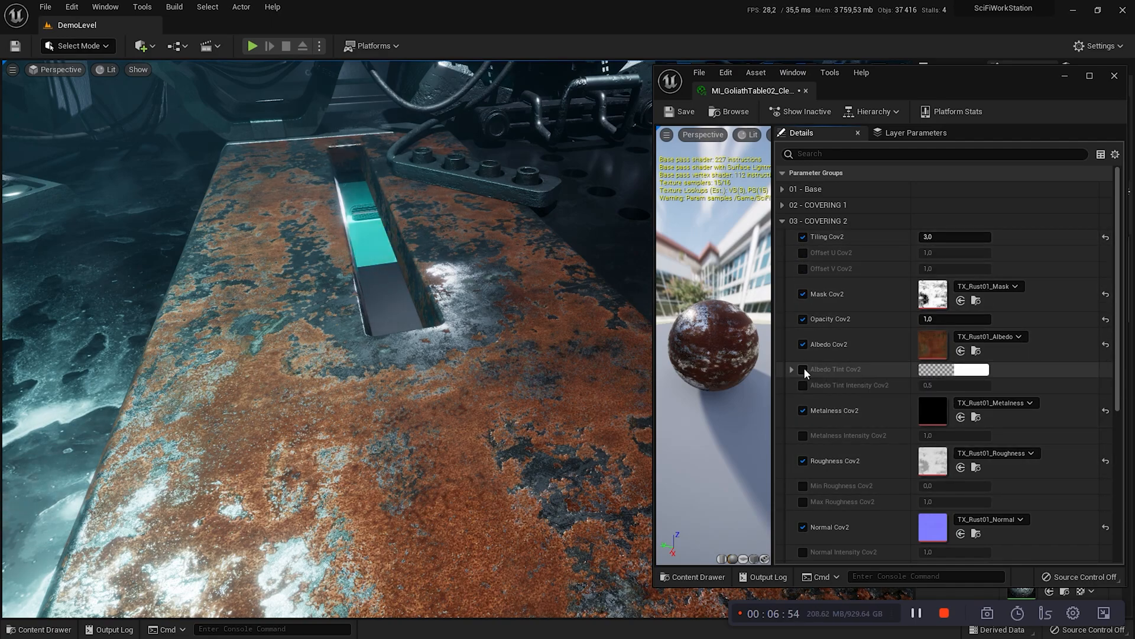
{"action": "left_click", "coordinate": [953, 370]}
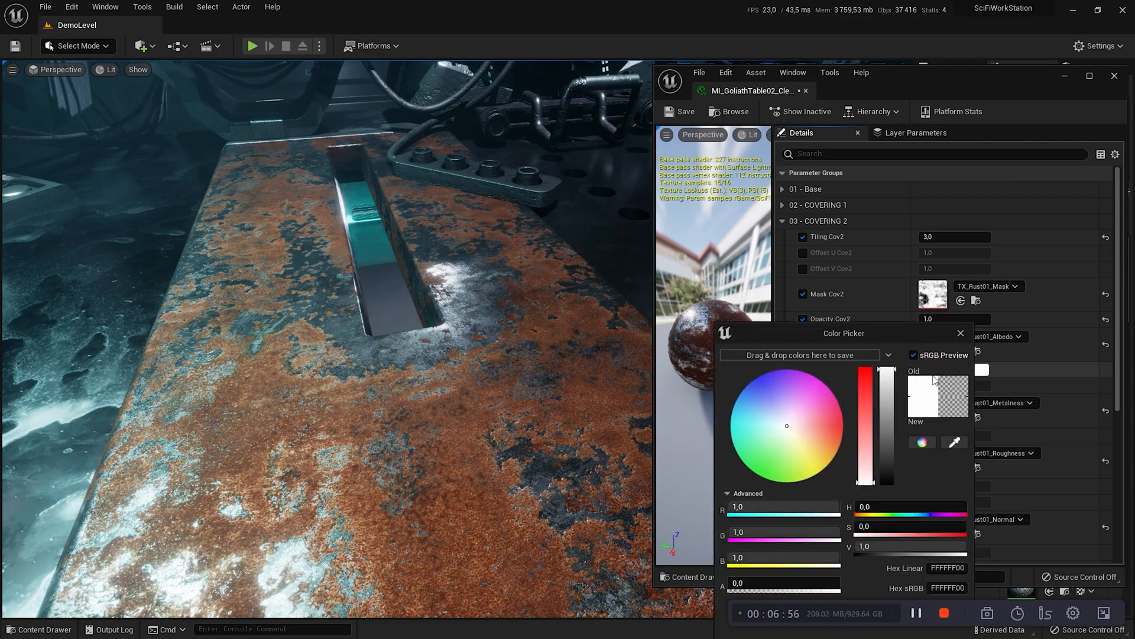